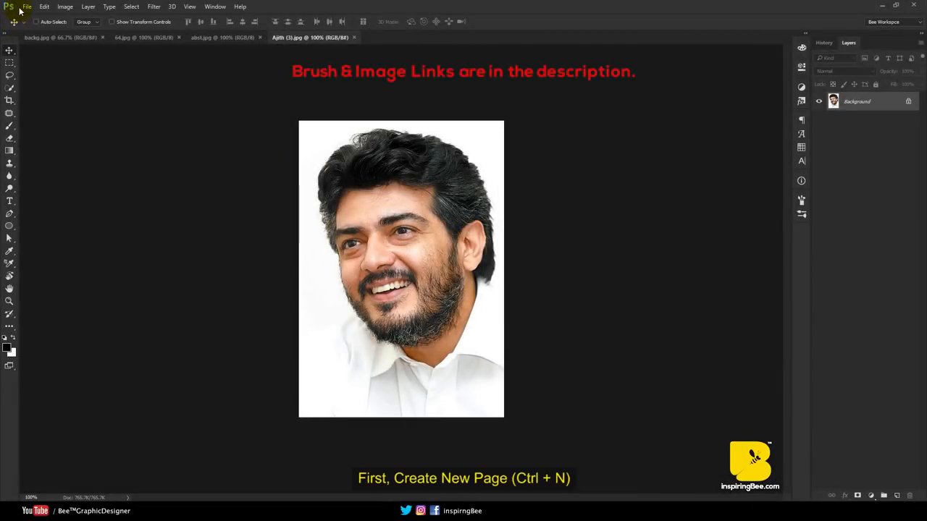
# Create a new blank 4×4 inch document at 300 ppi and return to the portrait photo
pyautogui.click(26, 5)
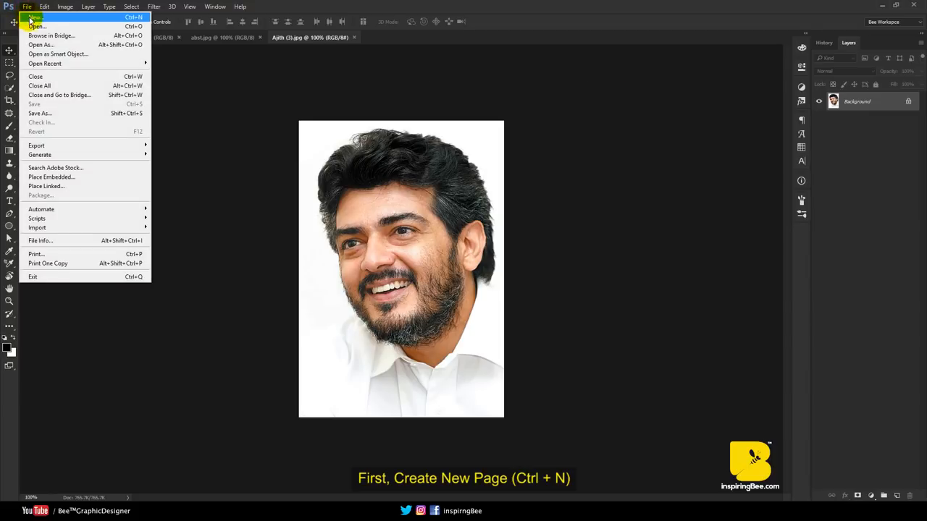
pyautogui.click(35, 18)
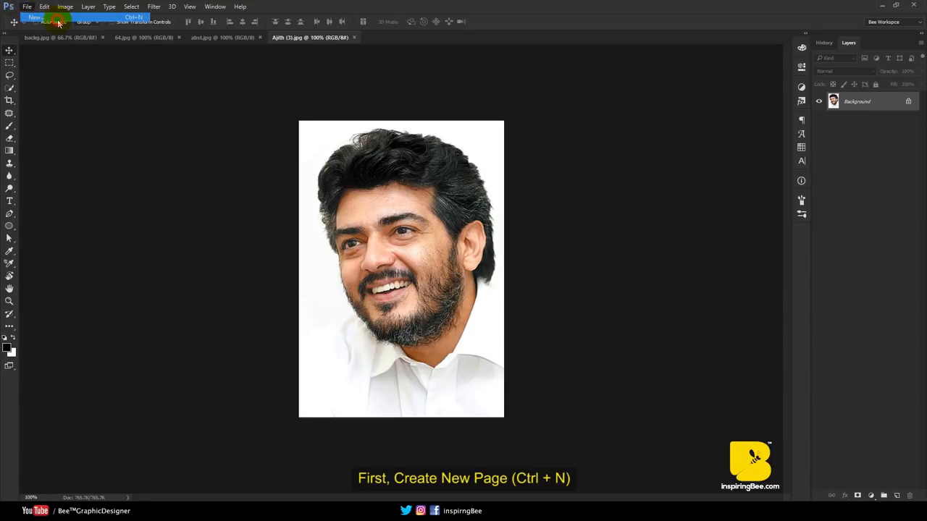
pyautogui.click(35, 18)
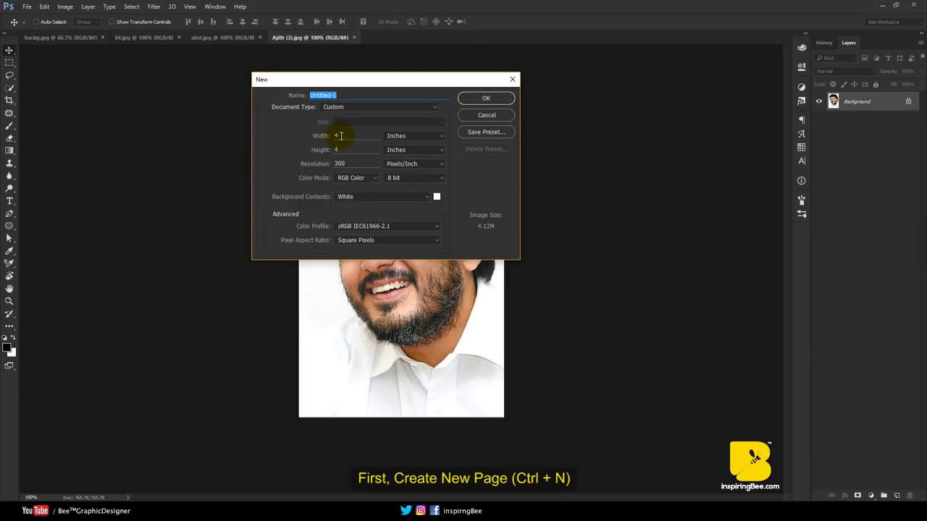
pyautogui.click(341, 163)
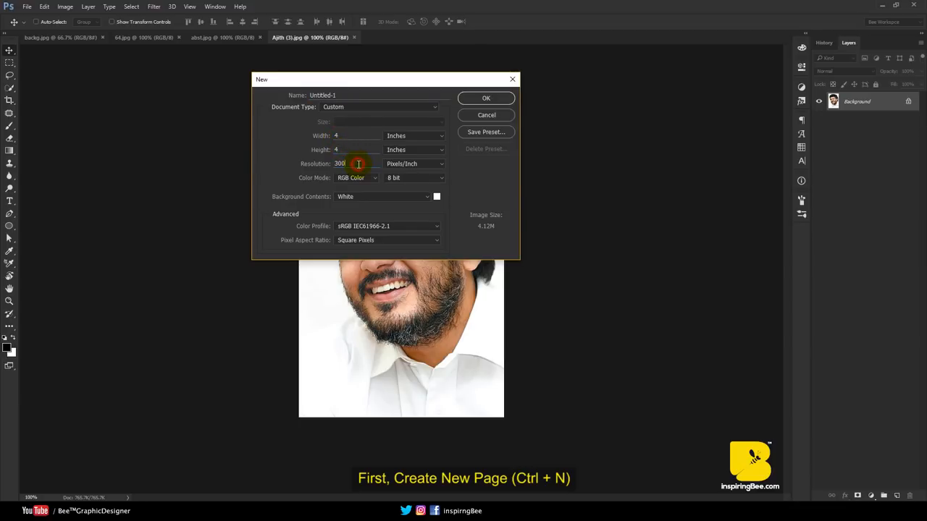
pyautogui.click(487, 99)
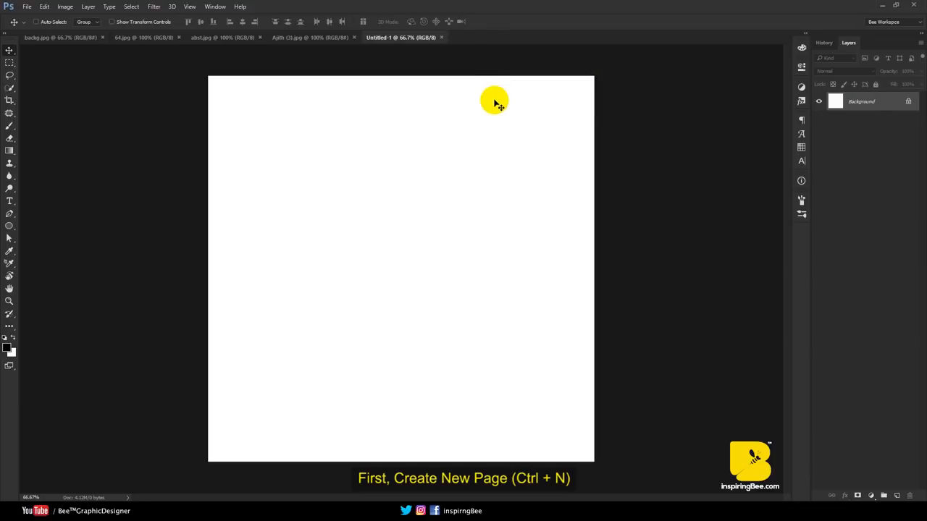
pyautogui.click(310, 37)
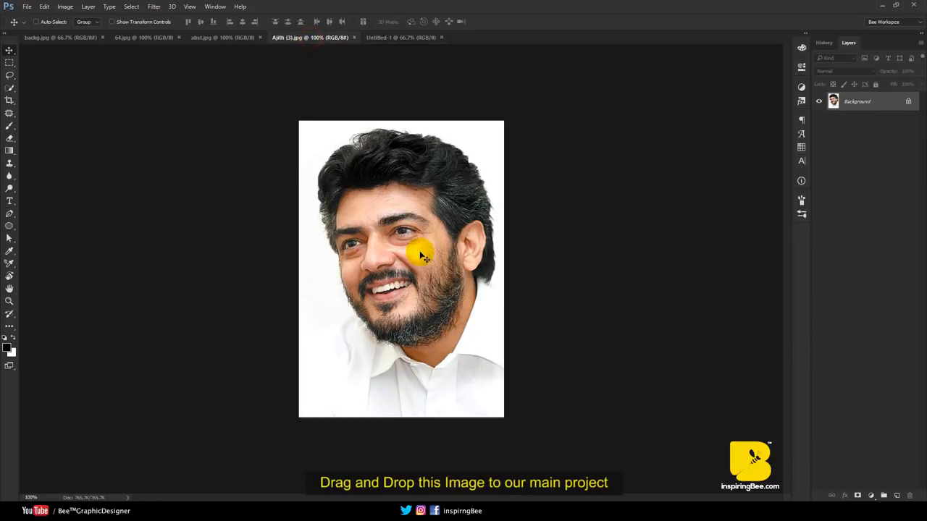
# Drag the portrait photo into the new Untitled-1 document as its own layer
pyautogui.click(400, 38)
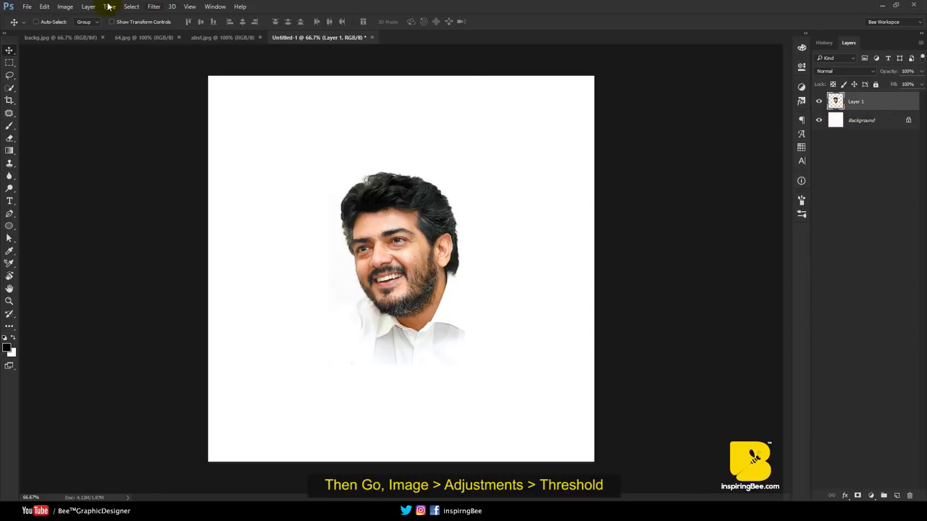
# Apply a Threshold adjustment and fine-tune its level to turn the portrait into black-and-white shapes
pyautogui.click(64, 5)
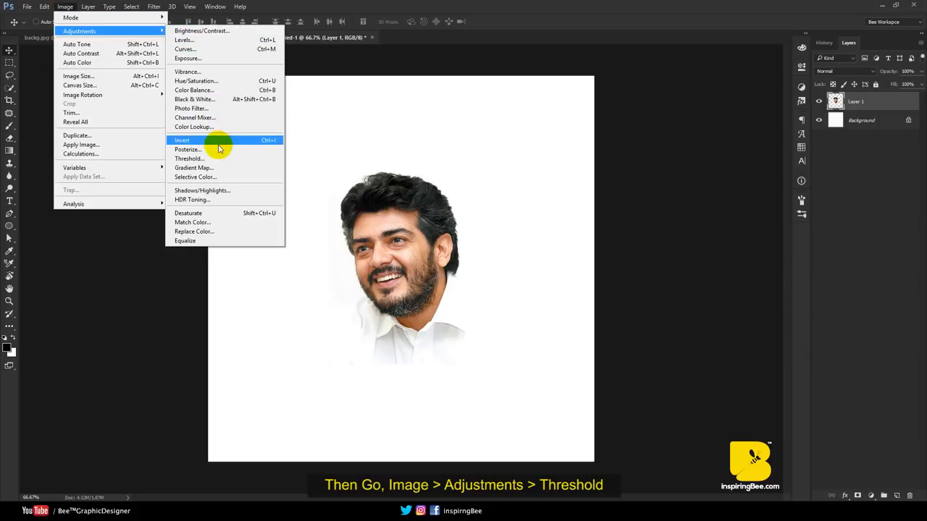
pyautogui.moveTo(191, 158)
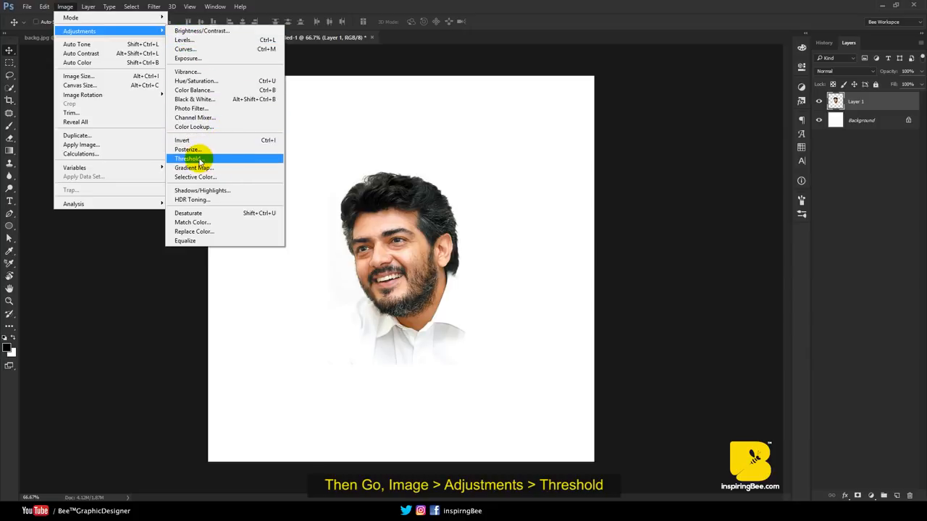
pyautogui.click(188, 158)
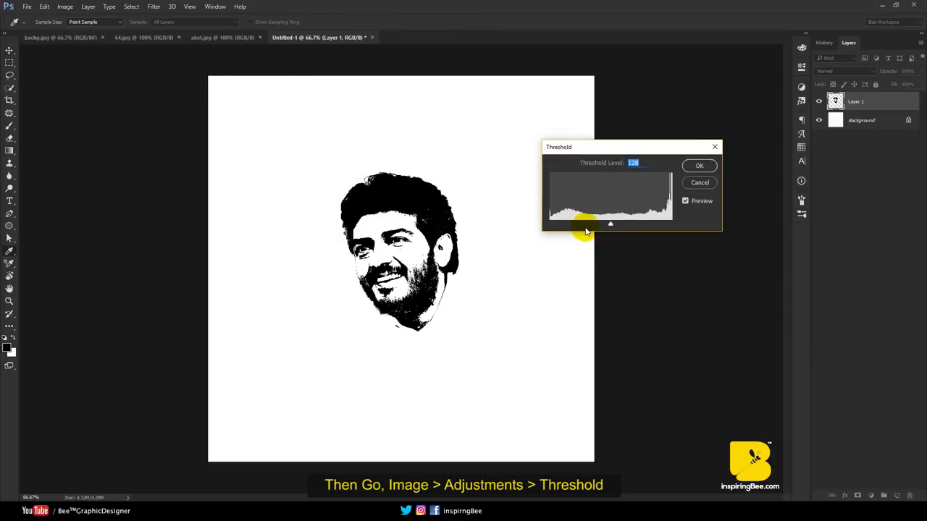
pyautogui.moveTo(611, 223); pyautogui.dragTo(594, 223)
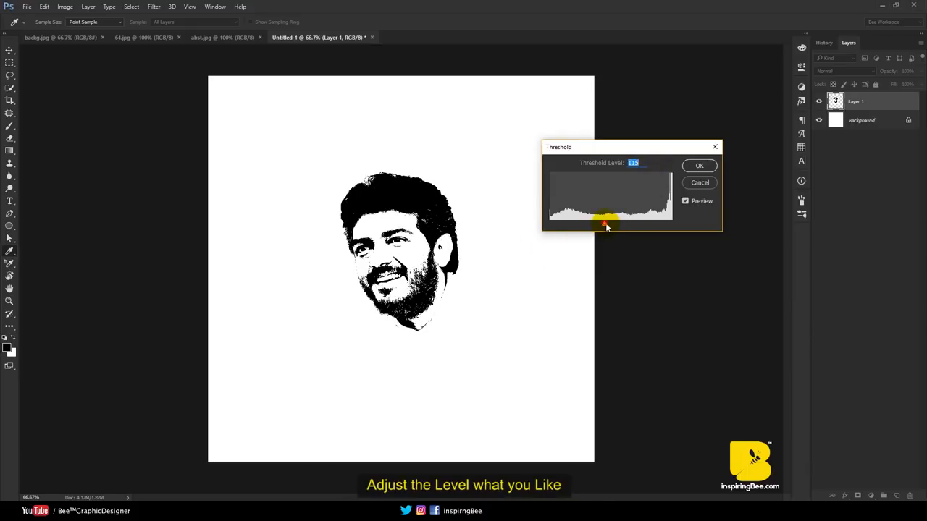
pyautogui.moveTo(604, 223); pyautogui.dragTo(608, 224)
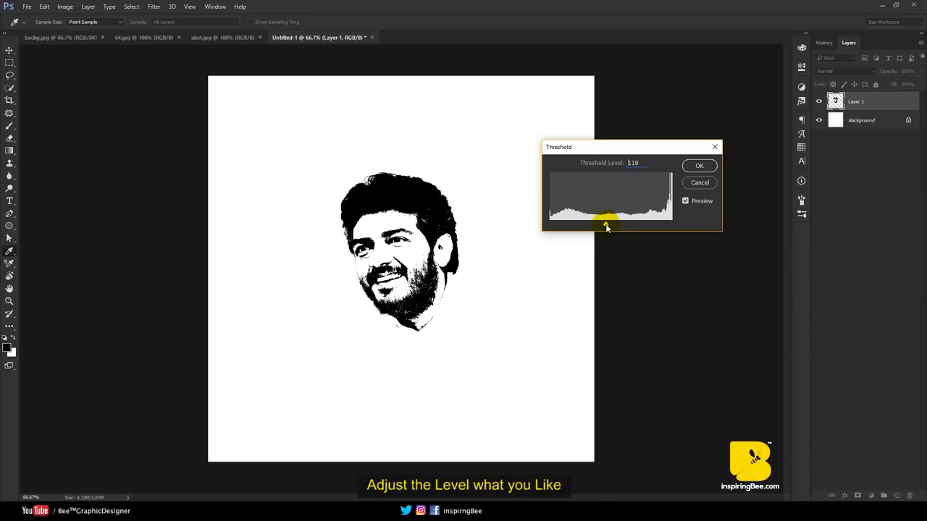
pyautogui.moveTo(609, 223); pyautogui.dragTo(603, 223)
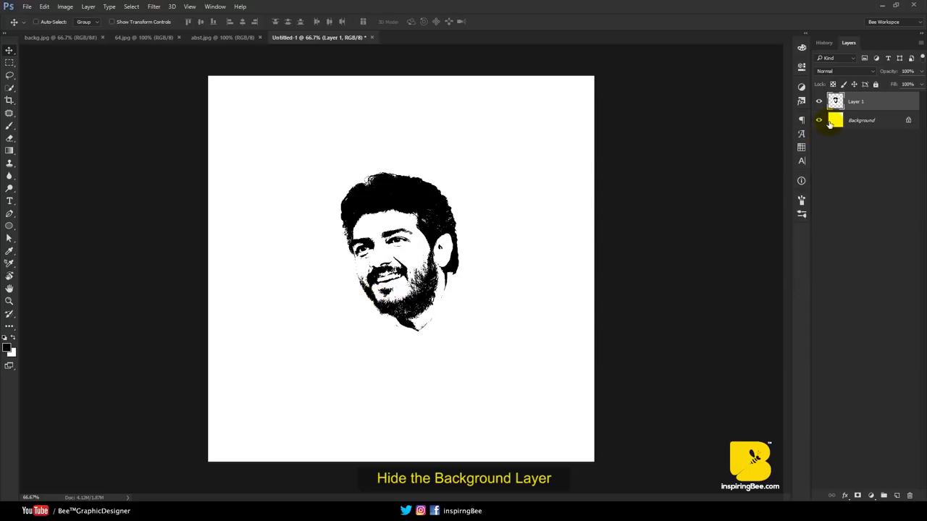
# Hide the Background layer, select the white via Color Range, delete it and deselect
pyautogui.click(820, 121)
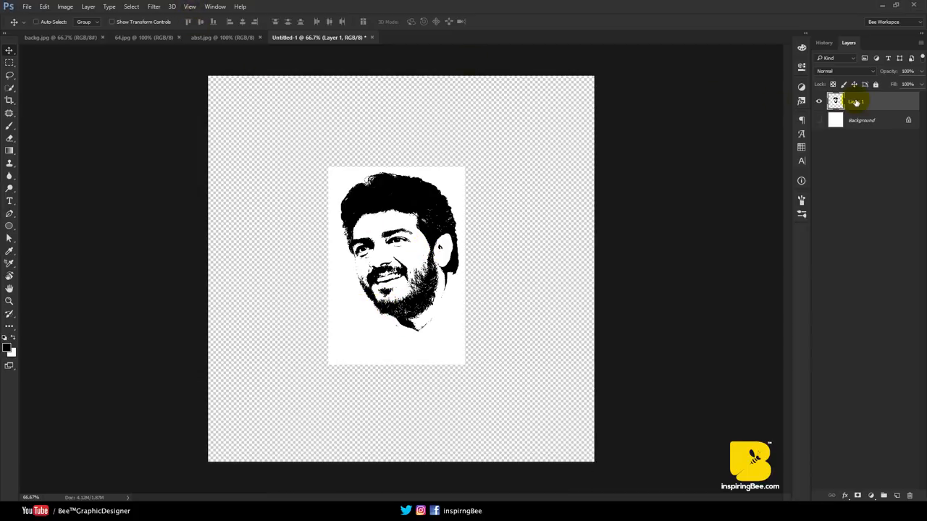
pyautogui.click(130, 6)
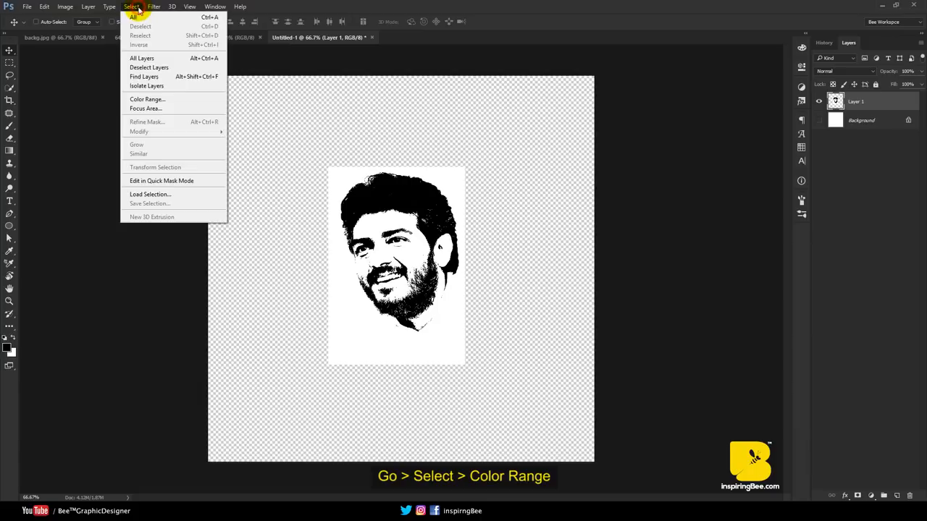
pyautogui.click(148, 98)
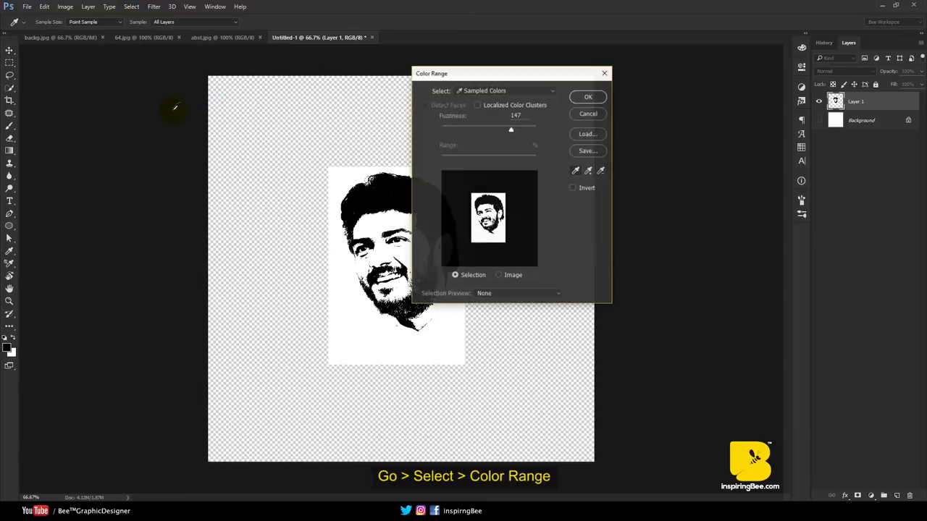
pyautogui.click(351, 310)
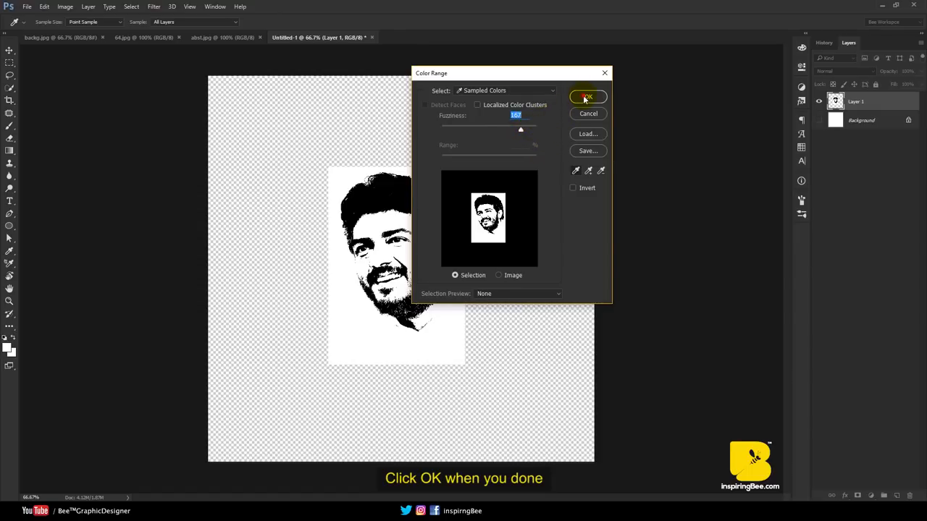
pyautogui.click(586, 97)
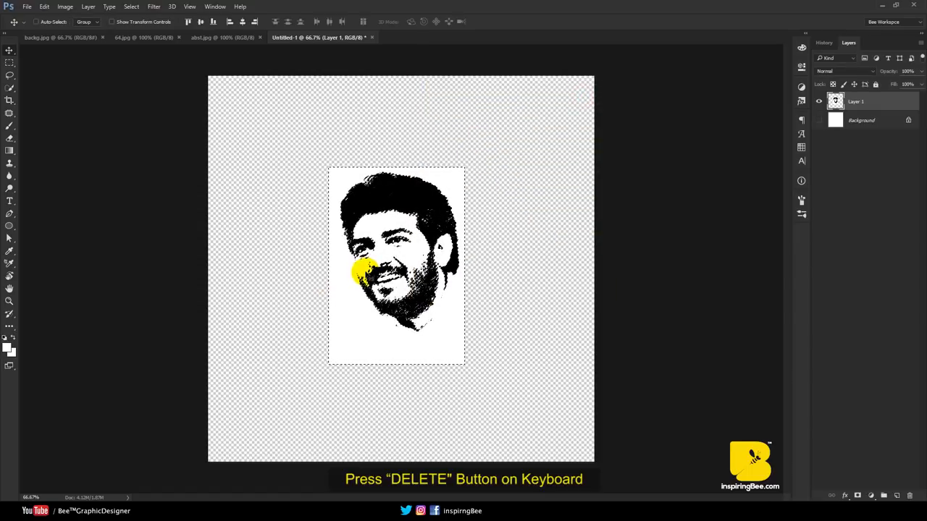
pyautogui.press('delete')
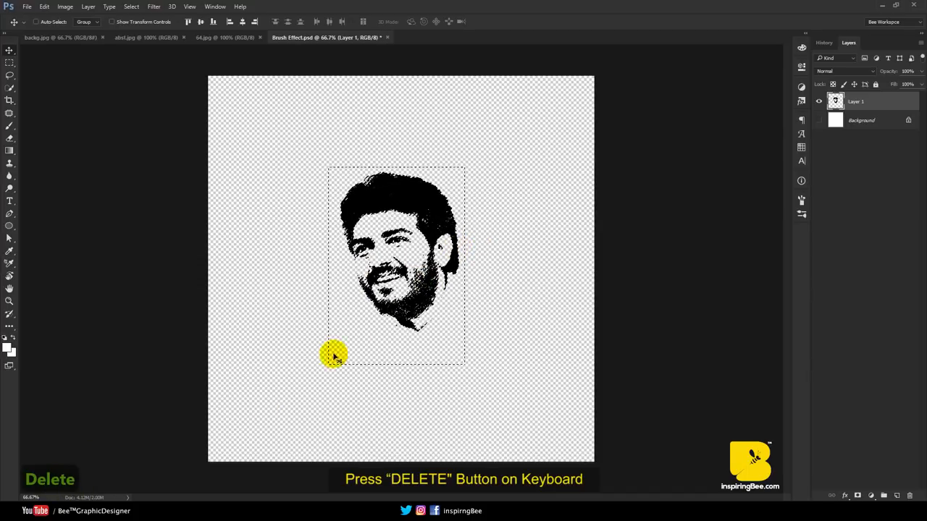
pyautogui.press('Delete')
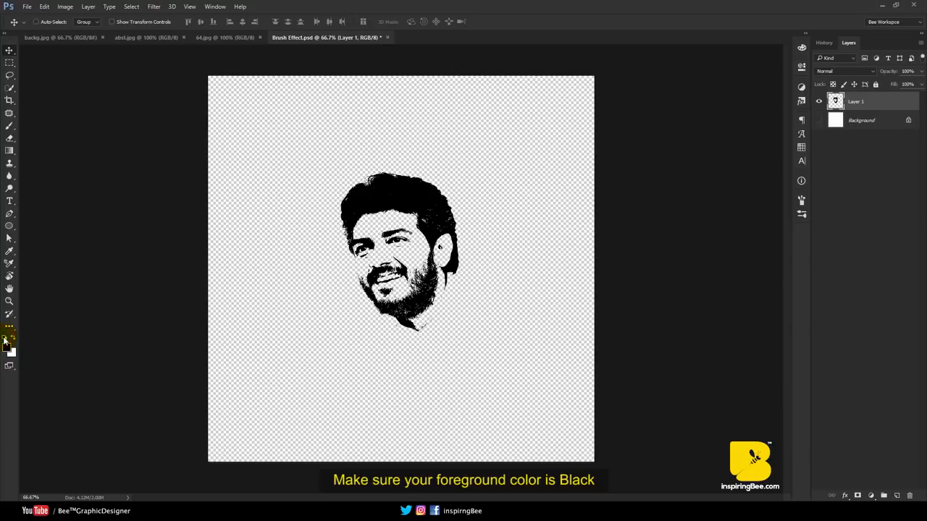
# Add black text AJITH right of the beard, duplicate it below and retype it as KUMAR
pyautogui.click(10, 202)
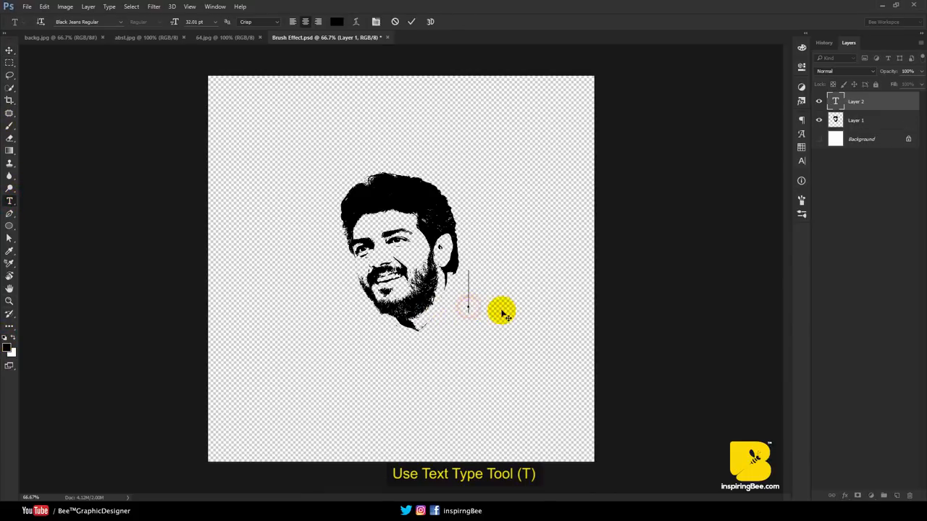
pyautogui.write('AJITH')
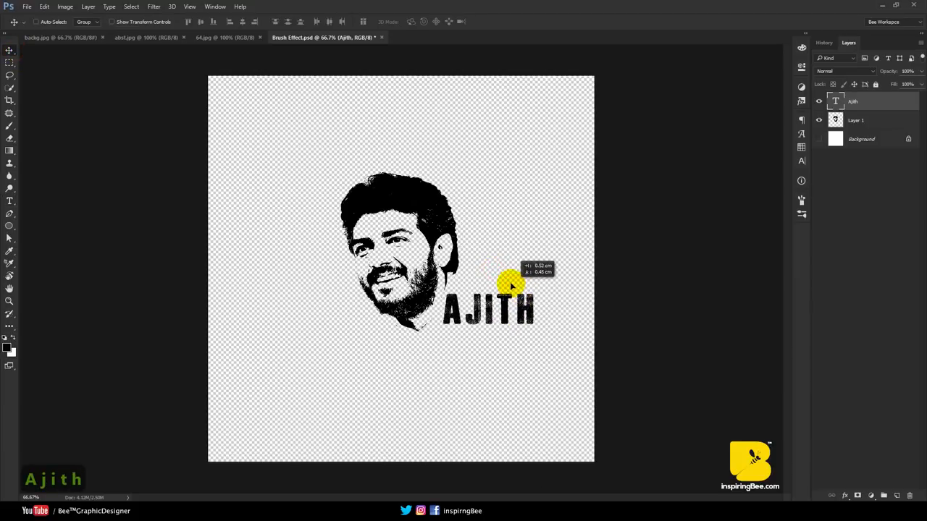
pyautogui.moveTo(510, 283); pyautogui.dragTo(487, 330)
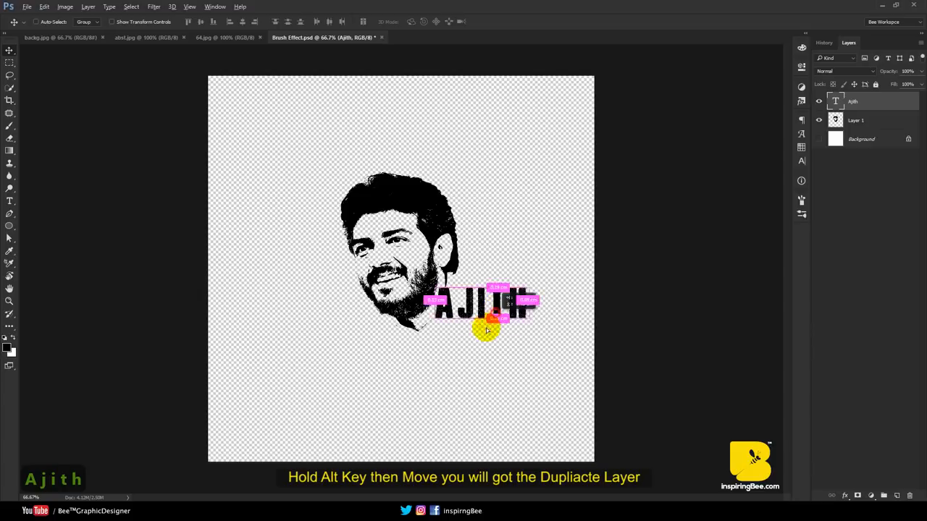
pyautogui.moveTo(485, 307); pyautogui.dragTo(463, 341)
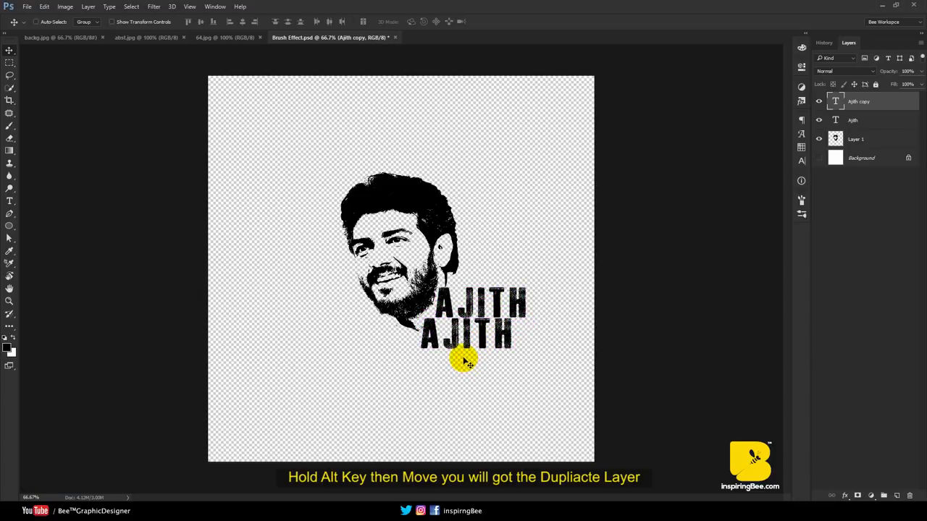
pyautogui.write('KUMAR')
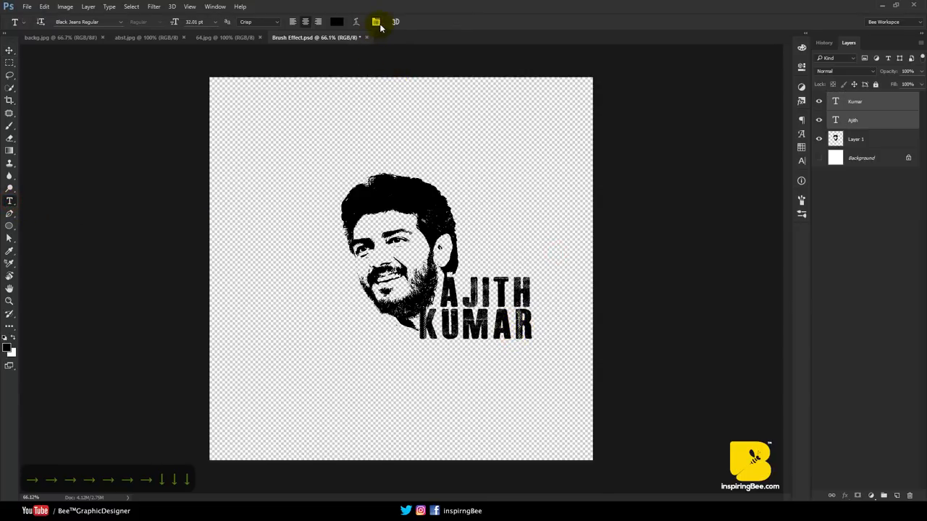
# Tighten the text spacing, align KUMAR under AJITH and shift the portrait and text block into place
pyautogui.click(377, 21)
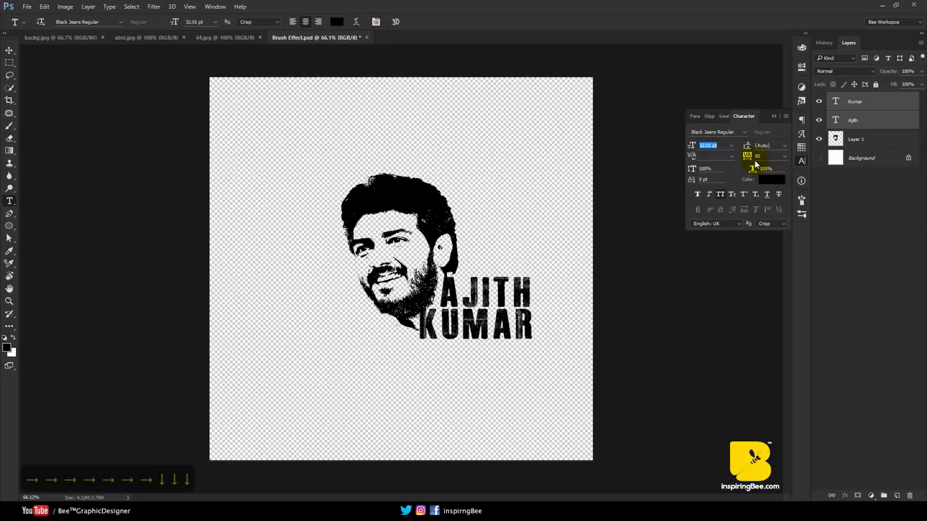
pyautogui.click(782, 157)
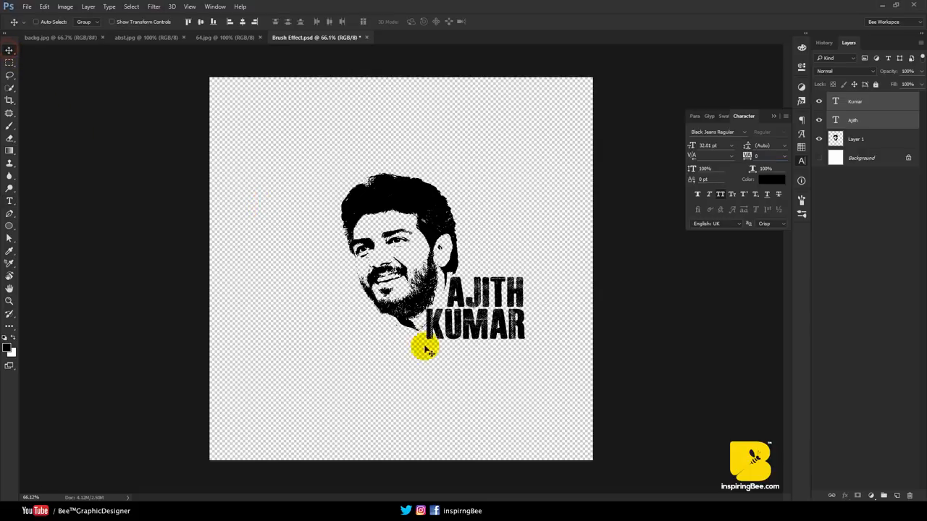
pyautogui.moveTo(423, 349); pyautogui.dragTo(449, 346)
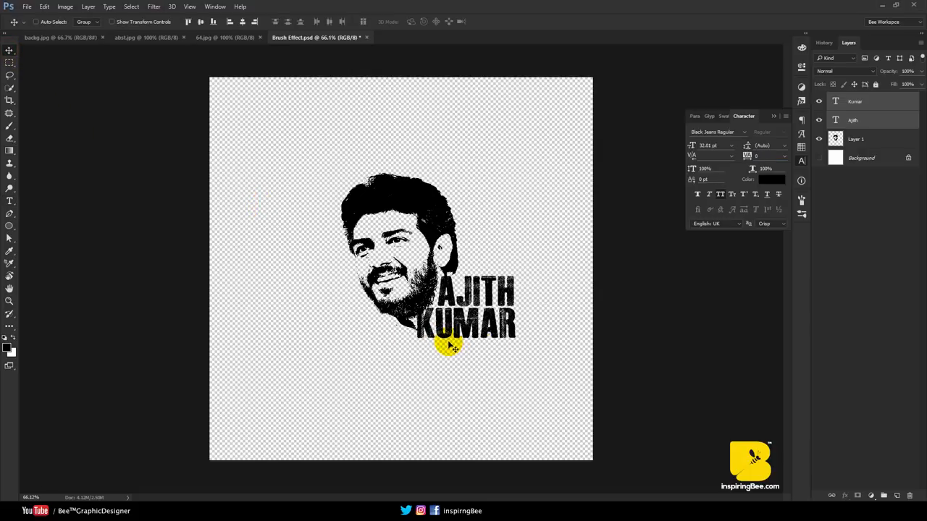
pyautogui.moveTo(452, 346); pyautogui.dragTo(481, 341)
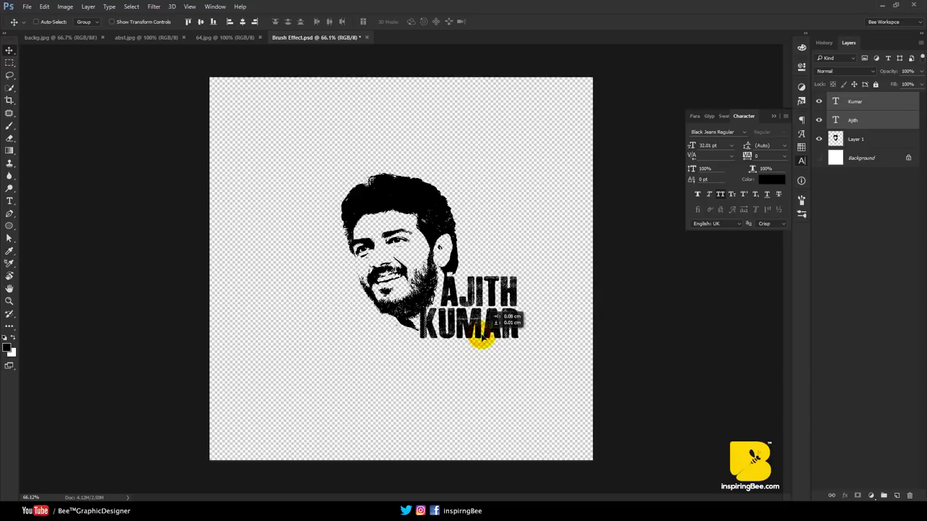
pyautogui.moveTo(481, 333); pyautogui.dragTo(490, 333)
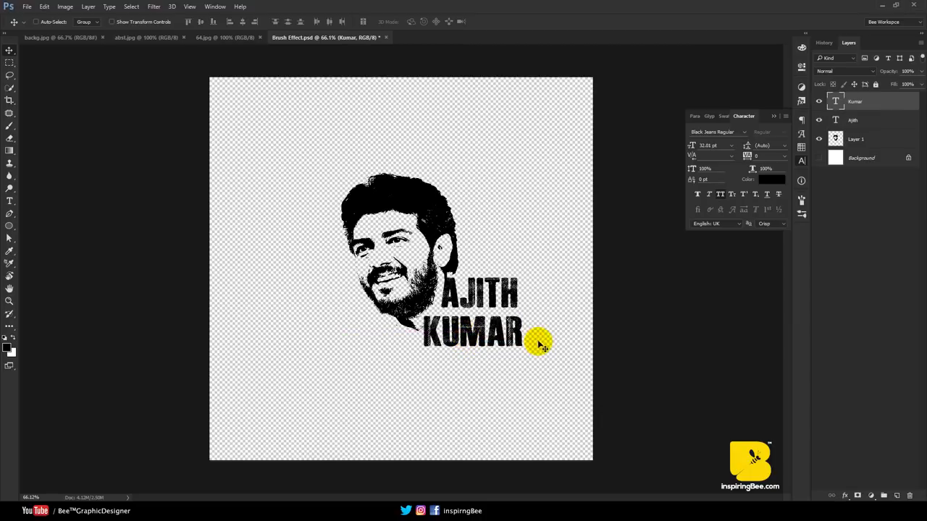
pyautogui.moveTo(539, 345); pyautogui.dragTo(550, 149)
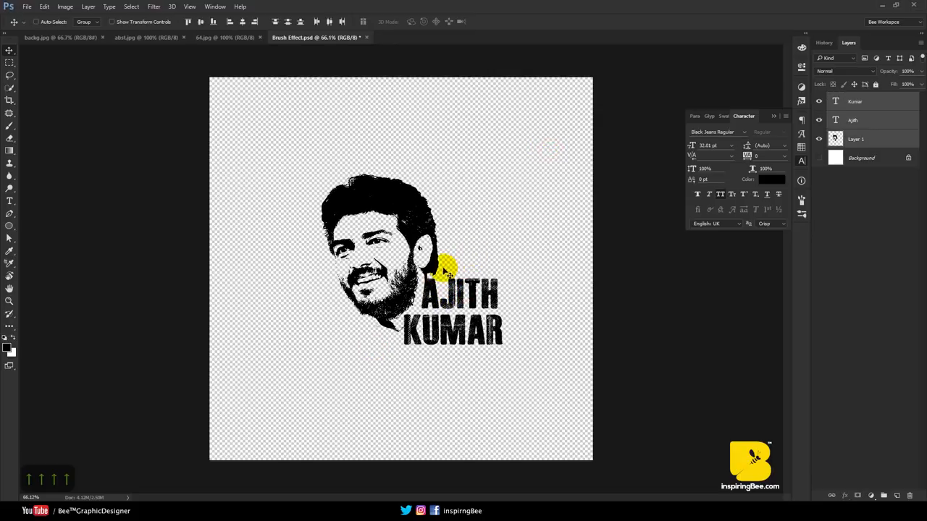
pyautogui.click(862, 102)
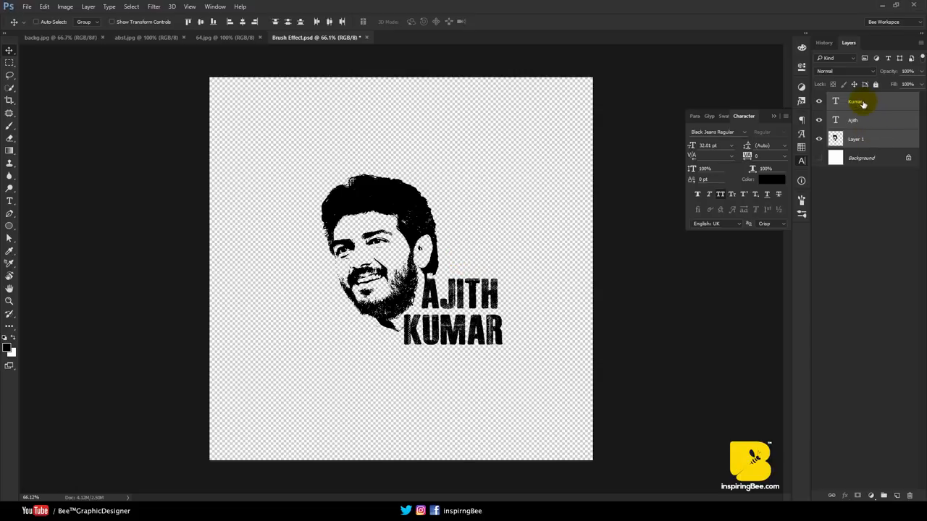
pyautogui.click(867, 139)
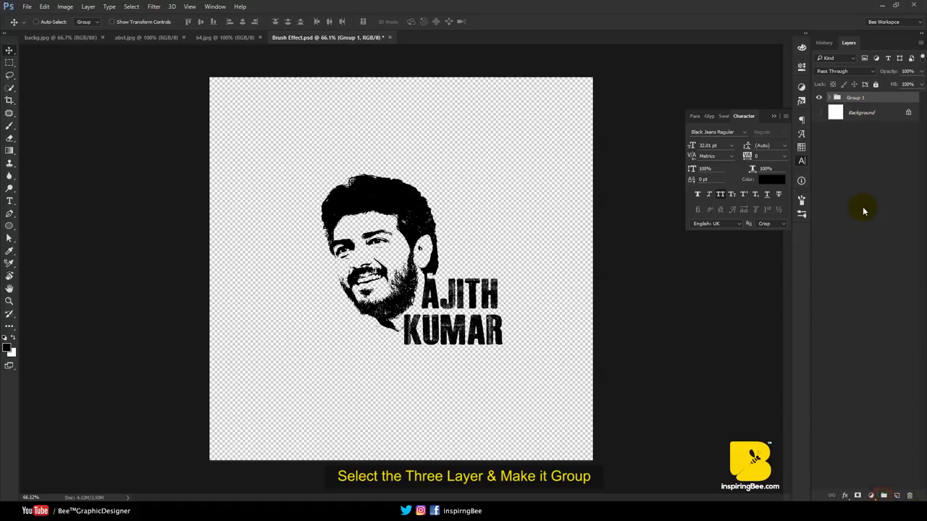
pyautogui.click(819, 99)
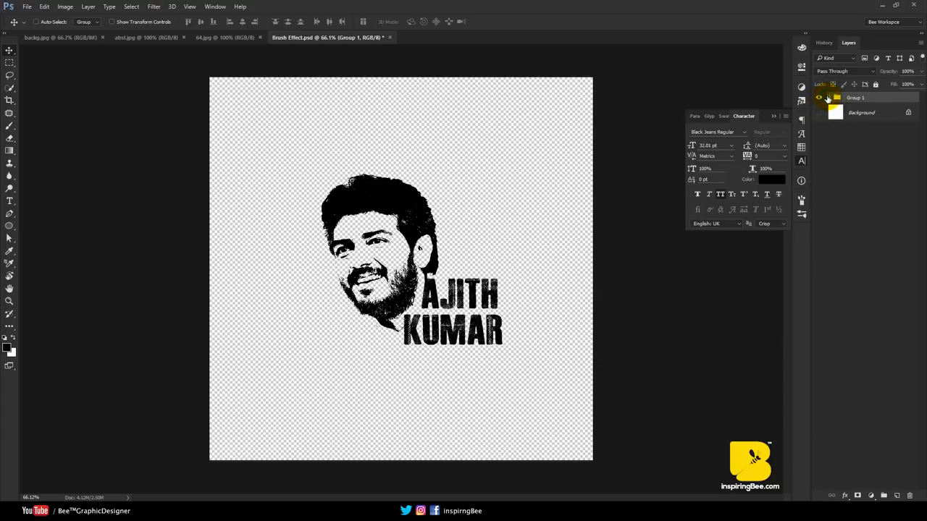
pyautogui.click(830, 99)
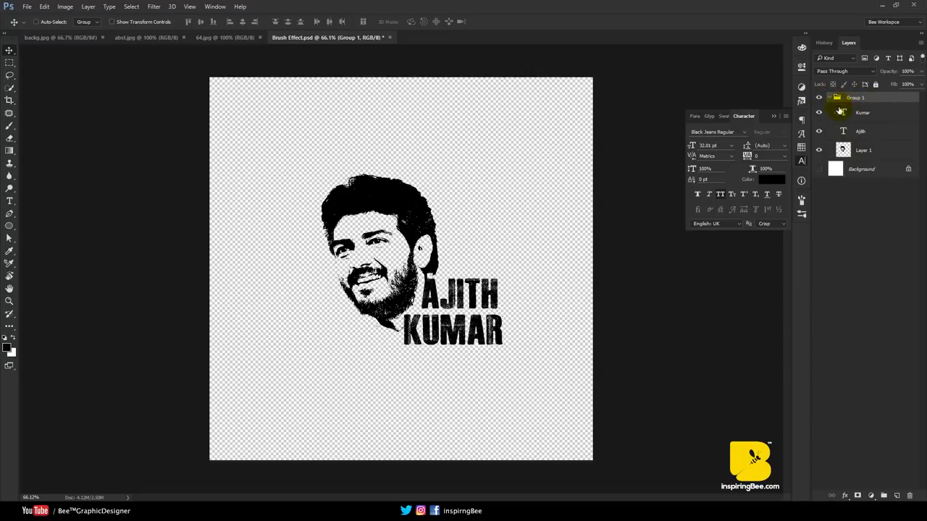
pyautogui.click(225, 38)
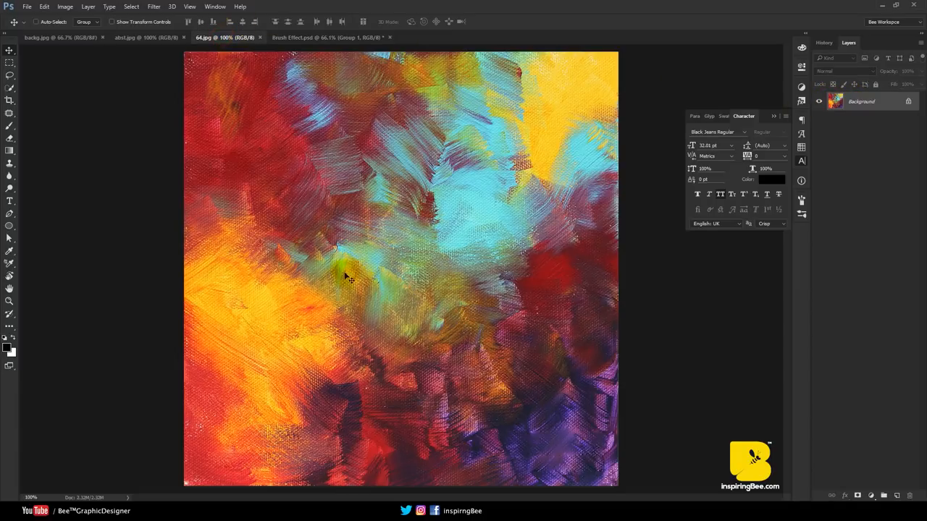
# Bring the paint texture in, clip it to Group 1 and move it over the portrait and text for resizing
pyautogui.click(325, 37)
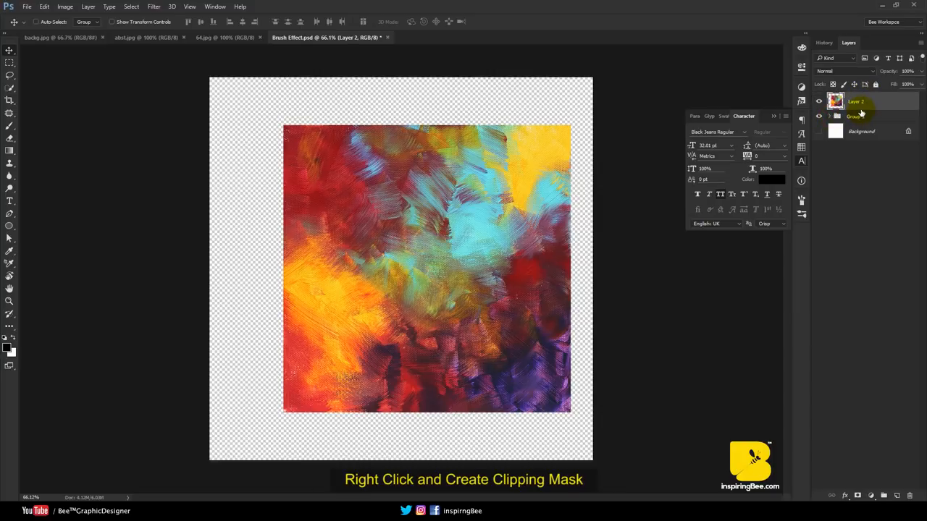
pyautogui.rightClick(857, 102)
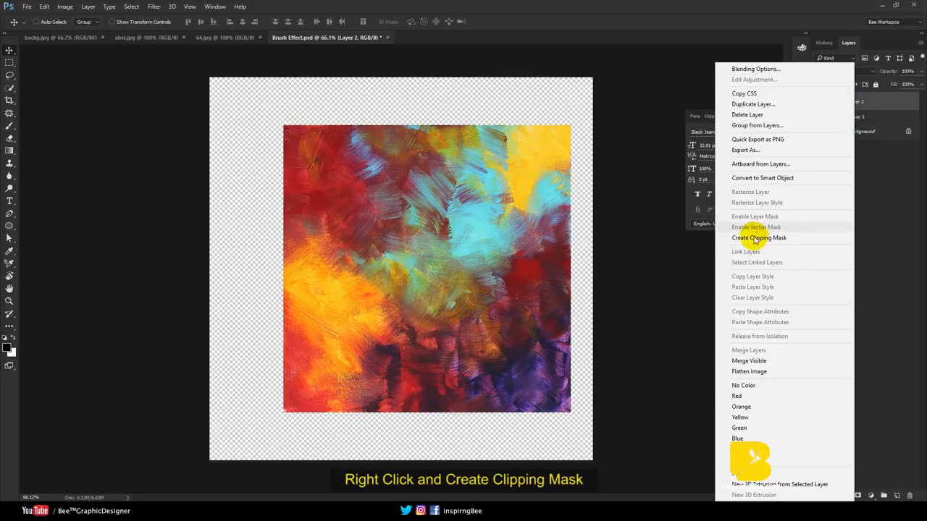
pyautogui.click(759, 237)
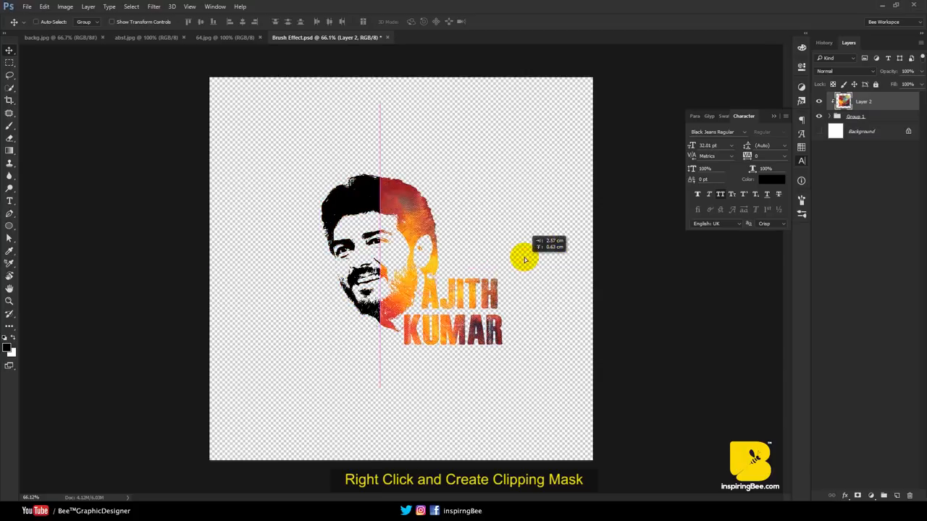
pyautogui.moveTo(524, 259); pyautogui.dragTo(437, 284)
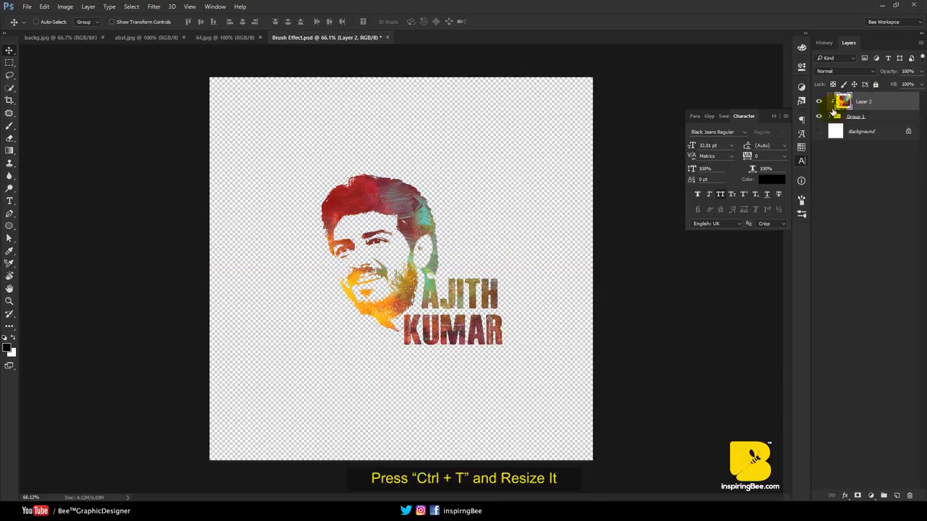
pyautogui.press('ctrl+t')
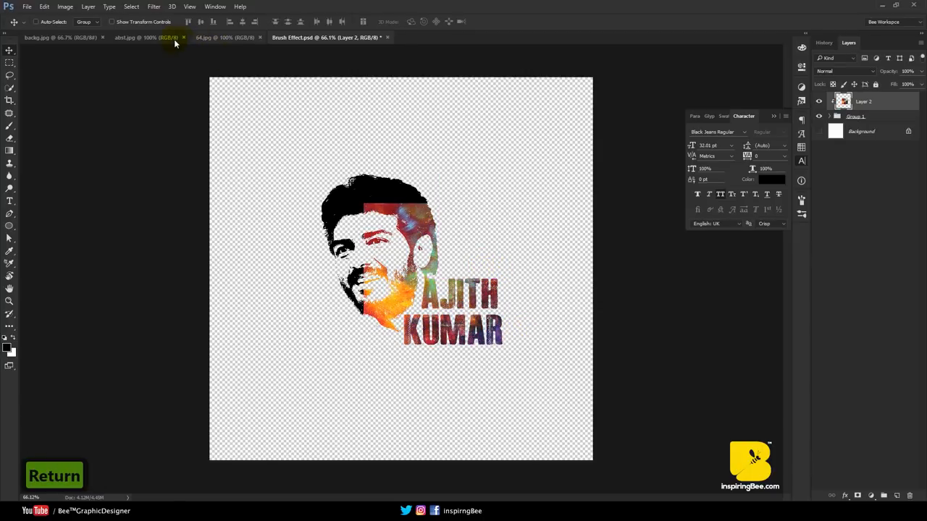
# Add a second texture copy, scale it down over the face and clip it above the first texture
pyautogui.click(144, 38)
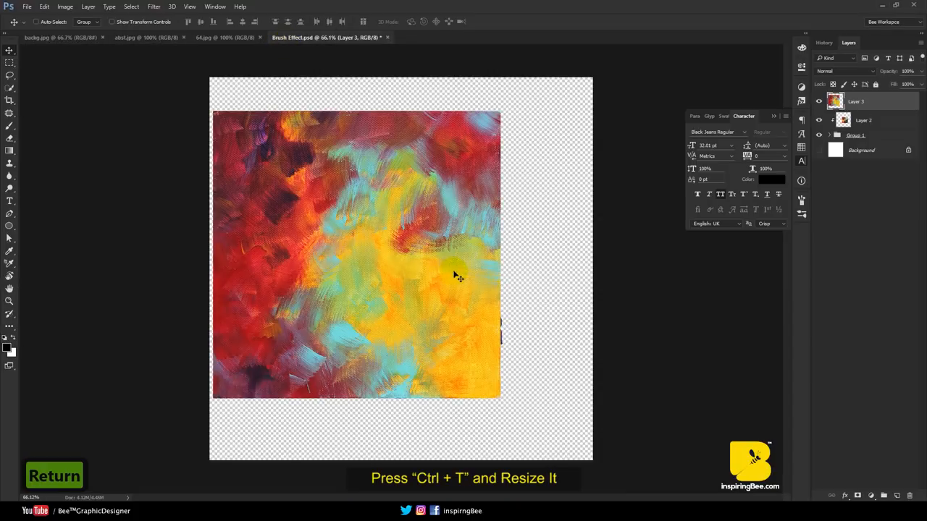
pyautogui.press('ctrl+t')
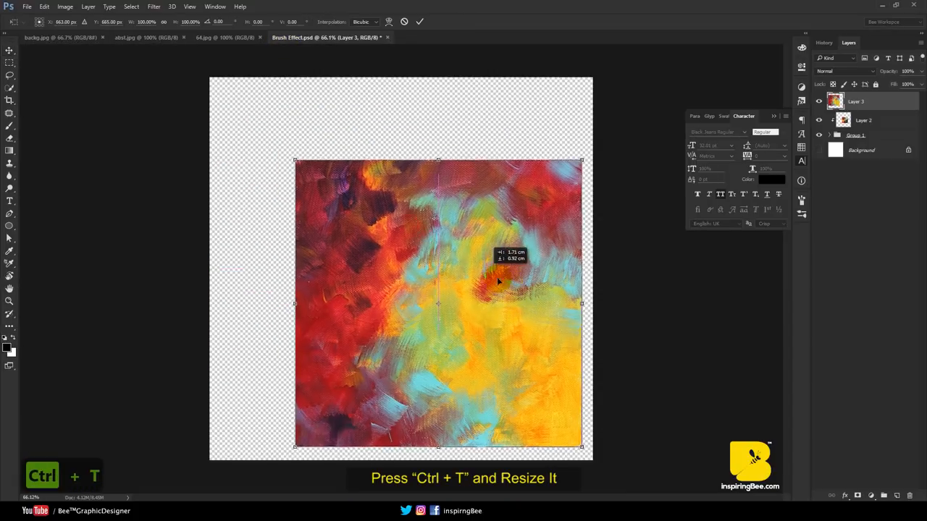
pyautogui.moveTo(582, 446); pyautogui.dragTo(556, 413)
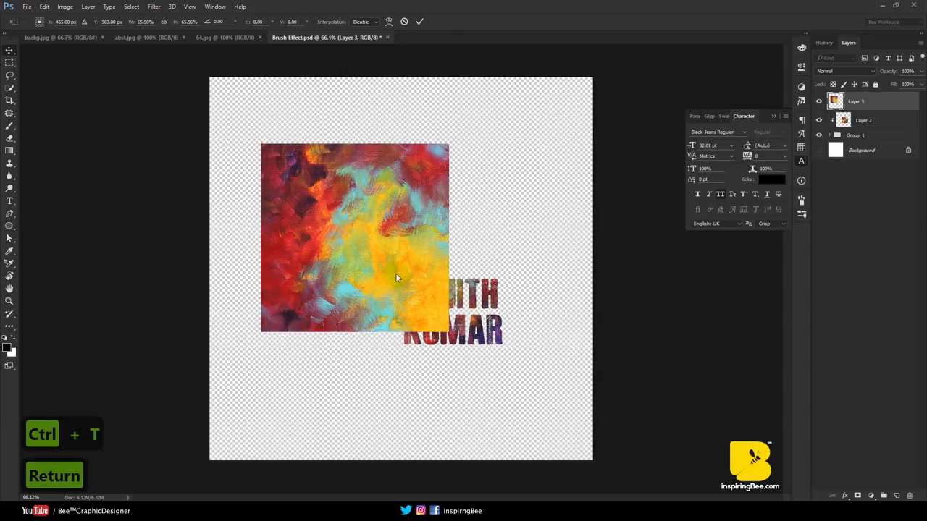
pyautogui.rightClick(843, 120)
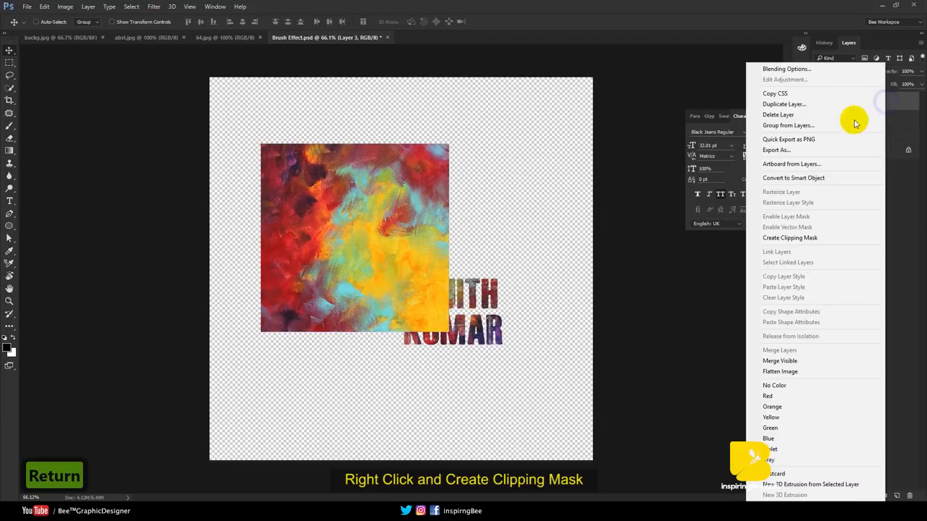
pyautogui.moveTo(811, 237)
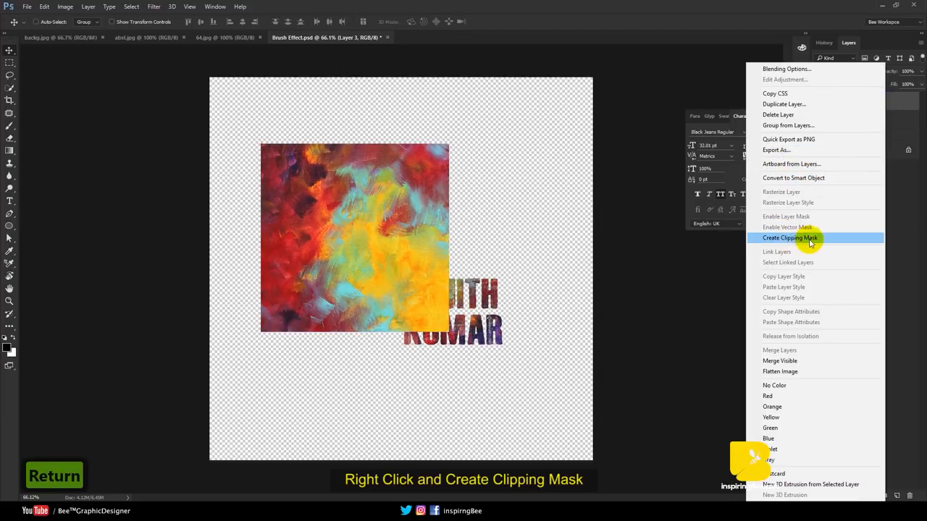
pyautogui.click(790, 237)
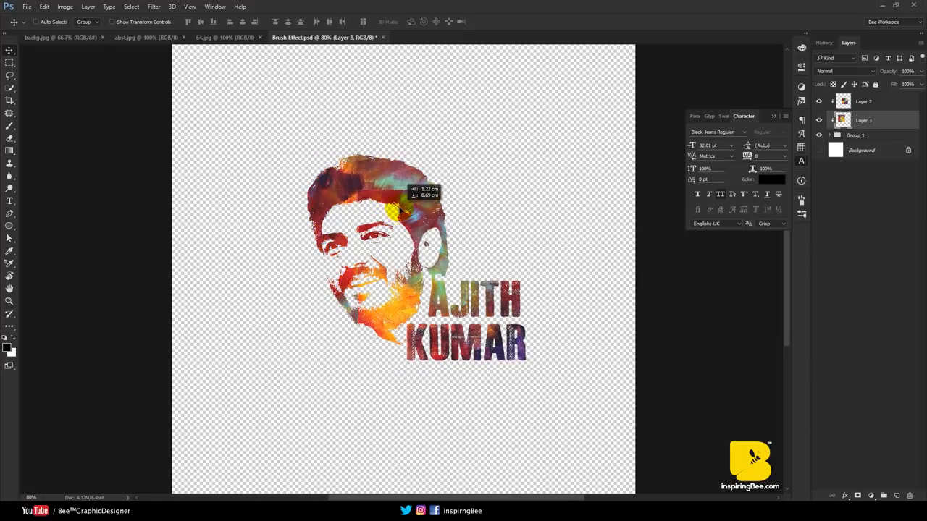
# Reposition the second texture so red, orange and purple paint covers the hair and face
pyautogui.moveTo(391, 210); pyautogui.dragTo(417, 221)
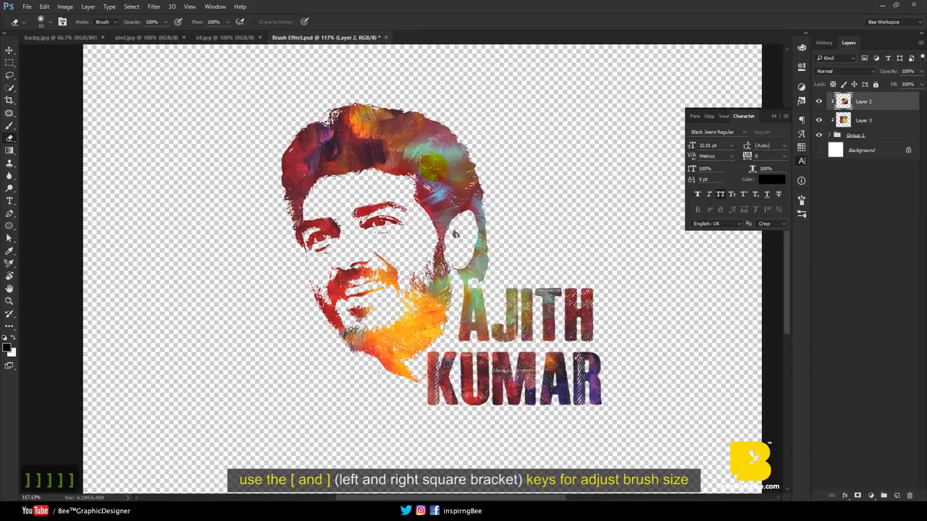
pyautogui.moveTo(591, 147)
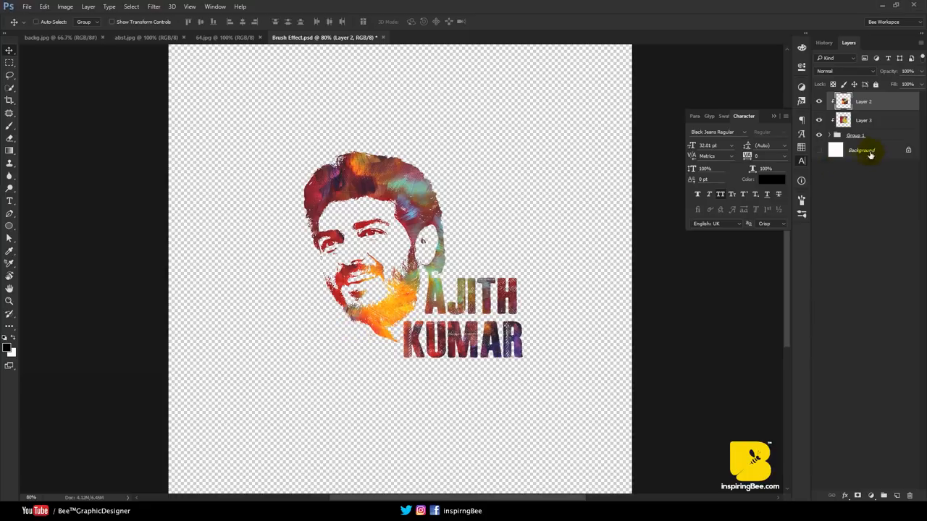
# Show the white Background layer again and rename the group and top texture layer
pyautogui.click(820, 149)
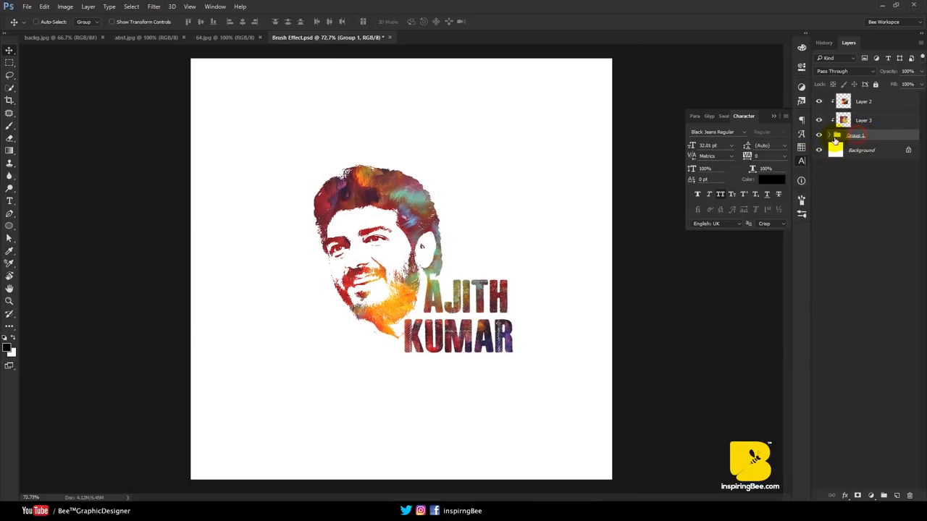
pyautogui.doubleClick(855, 136)
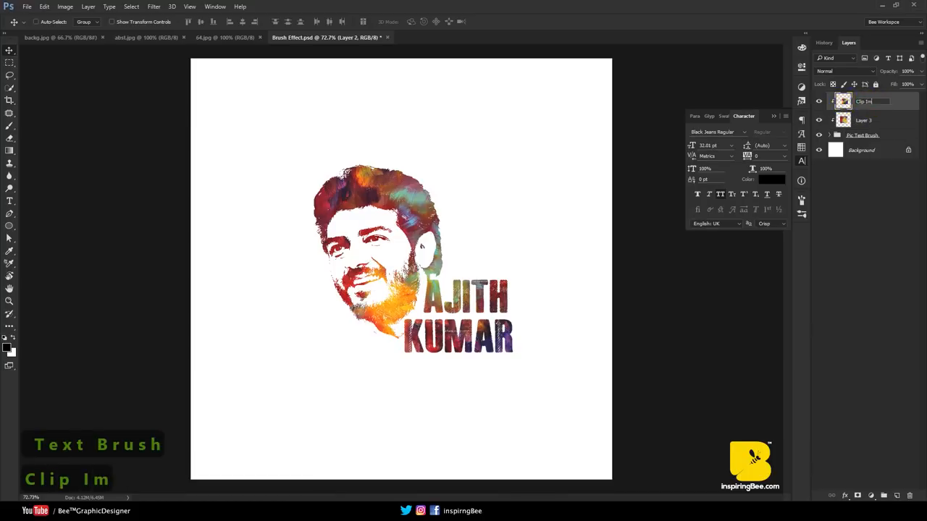
pyautogui.click(862, 120)
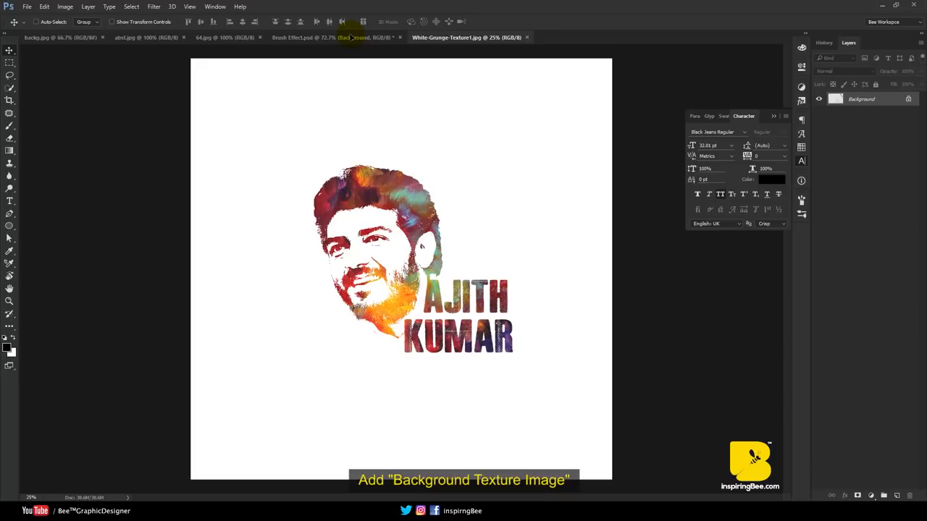
# Bring the White Grunge Texture into the portrait document and scale it to cover the canvas
pyautogui.click(330, 38)
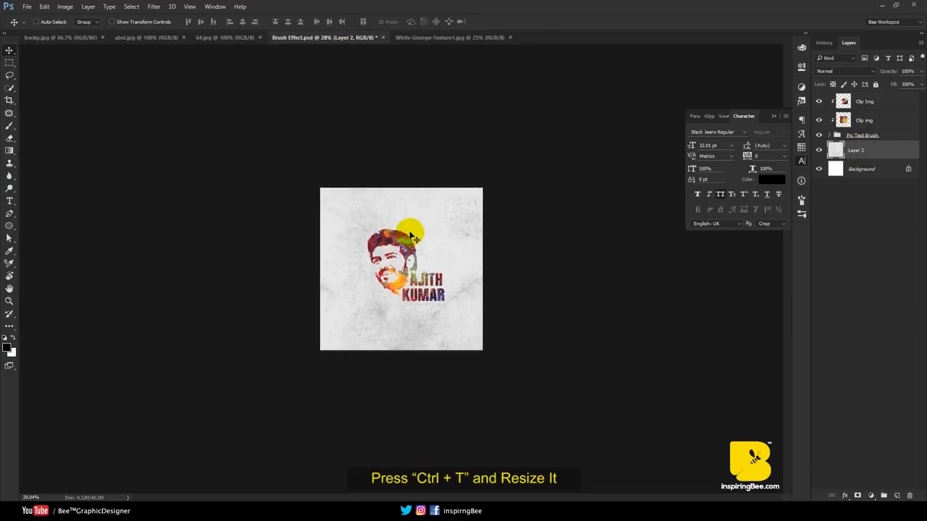
pyautogui.press('ctrl+t')
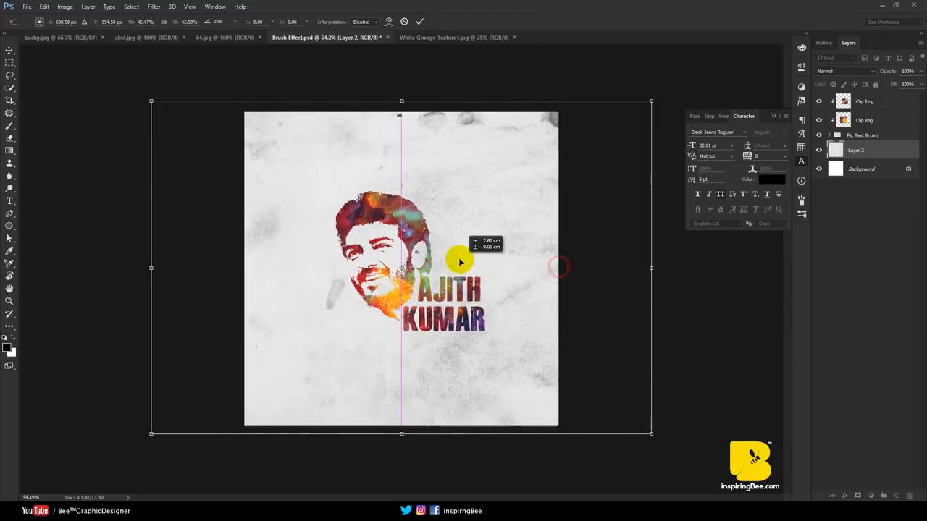
pyautogui.moveTo(461, 262); pyautogui.dragTo(437, 262)
pyautogui.write('Background')
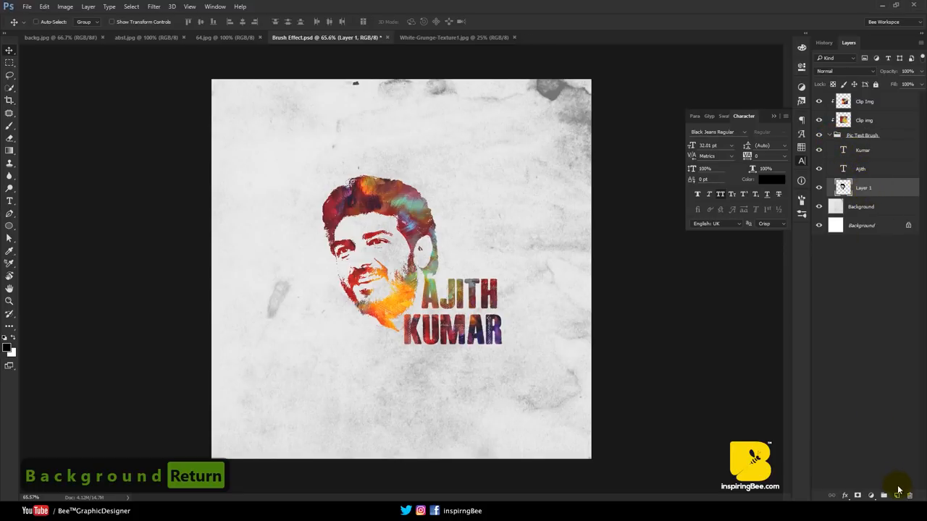
# Add an empty Brush layer and choose a splatter brush tip from the new set
pyautogui.click(883, 495)
pyautogui.write('Brush')
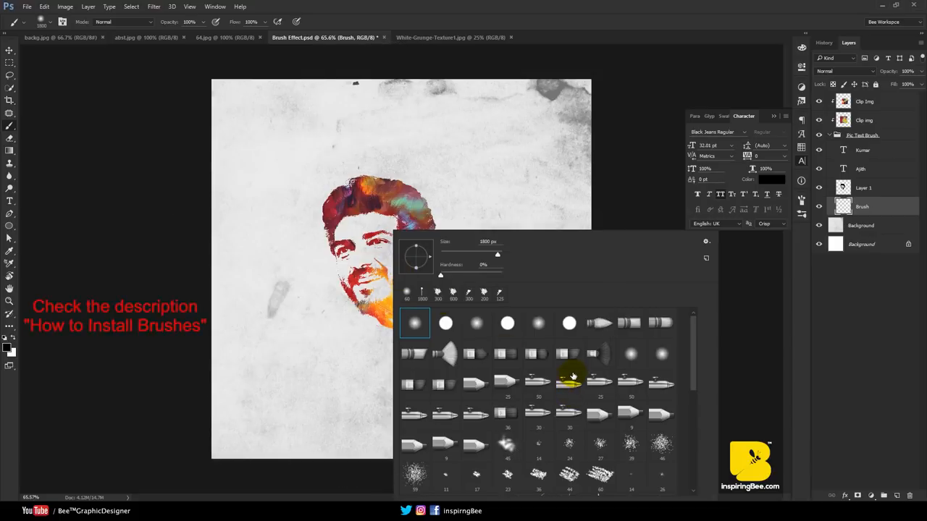
pyautogui.scroll(-3)
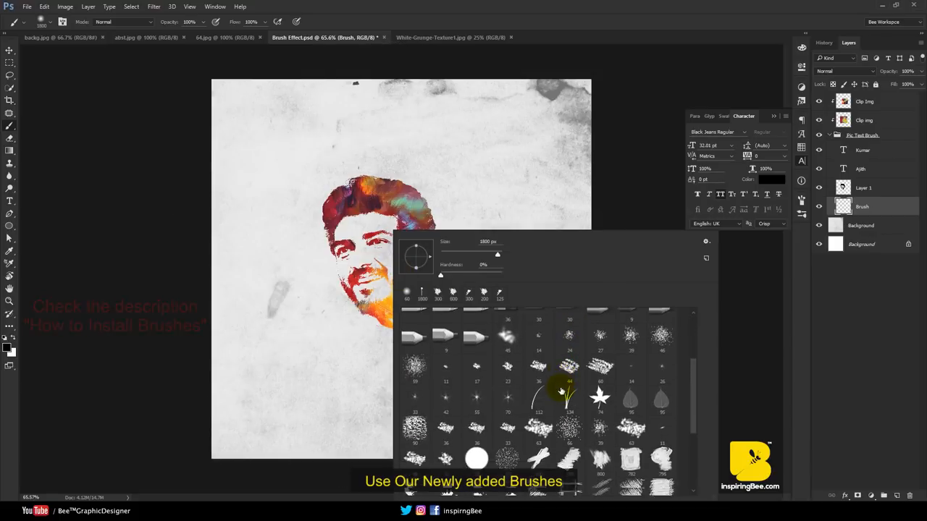
pyautogui.scroll(-3)
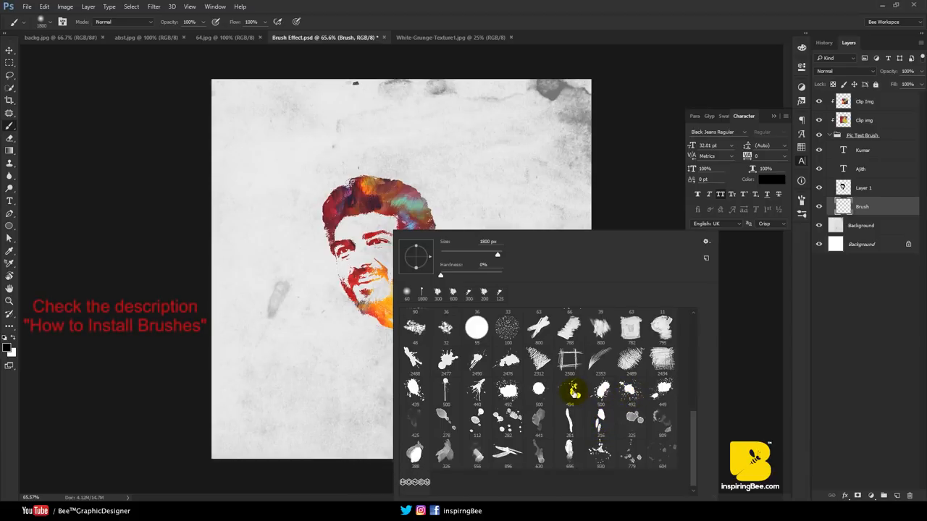
pyautogui.click(446, 391)
pyautogui.write('Brush 2')
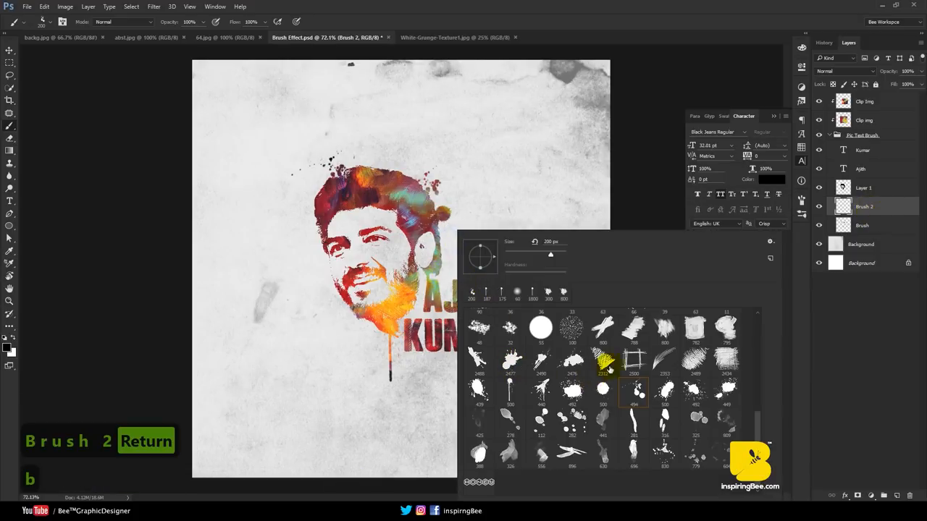
# Choose a splatter brush, dab paint beside the face and adjust the brush size
pyautogui.click(695, 421)
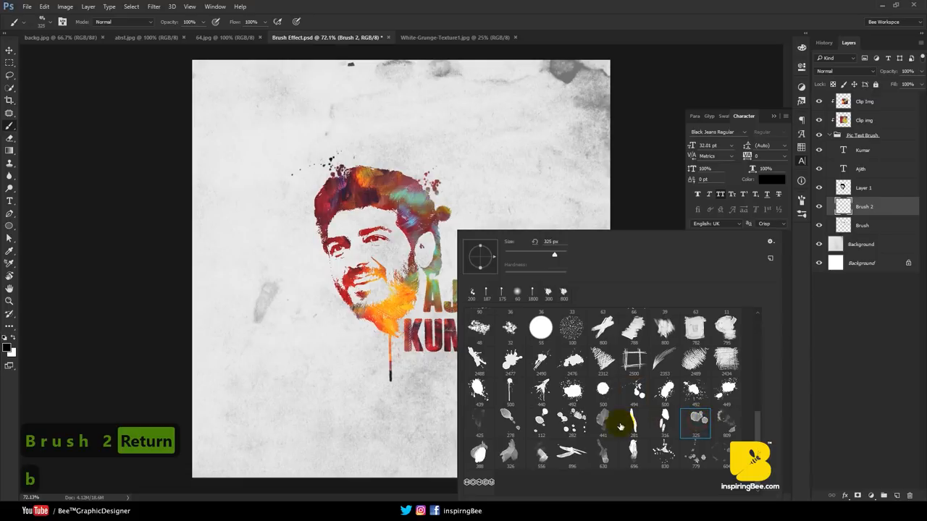
pyautogui.click(603, 423)
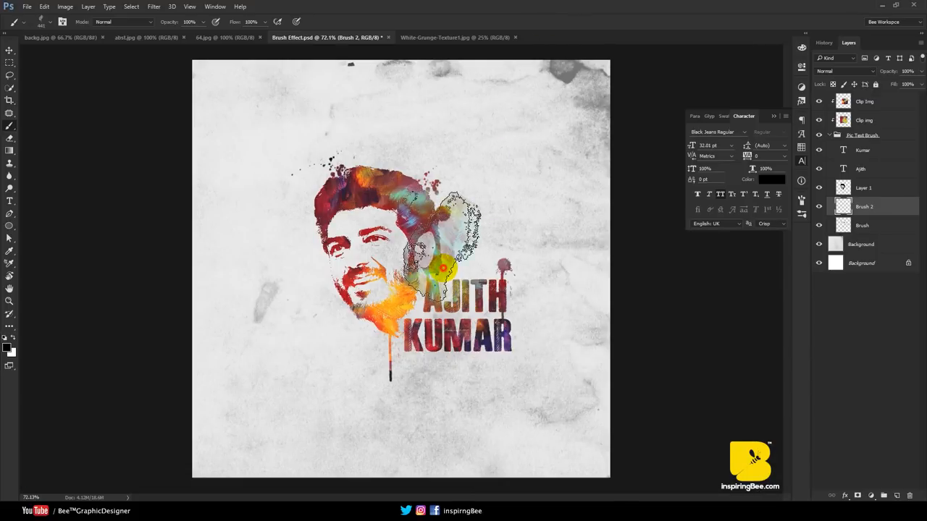
pyautogui.moveTo(442, 268); pyautogui.dragTo(466, 391)
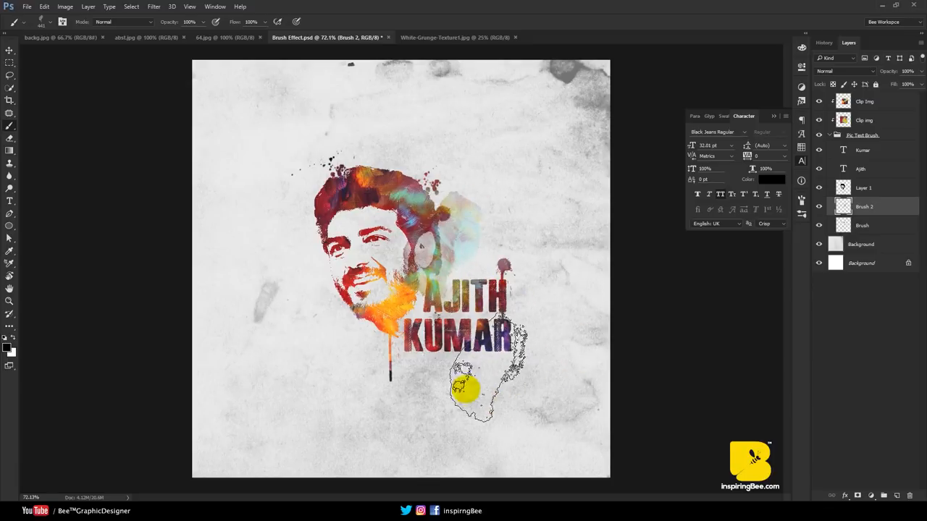
pyautogui.press('ctrl+z')
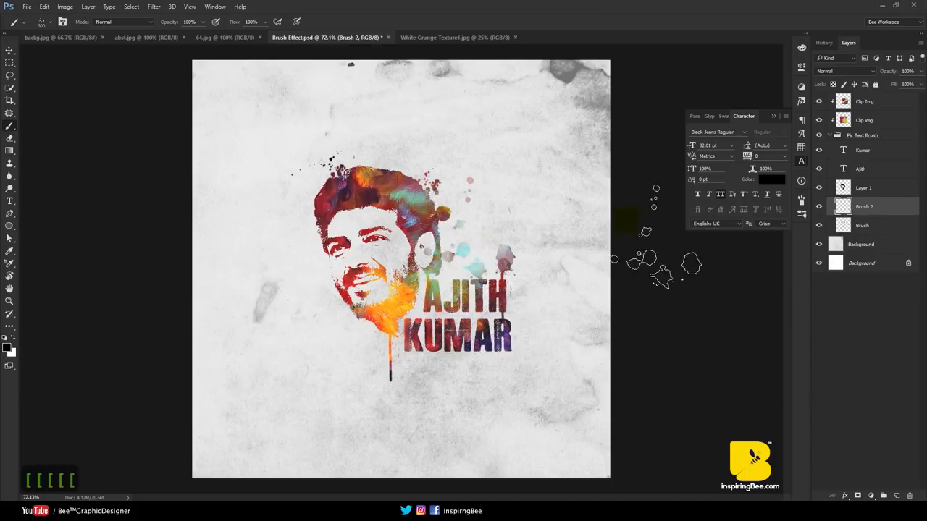
pyautogui.press('ctrl+z')
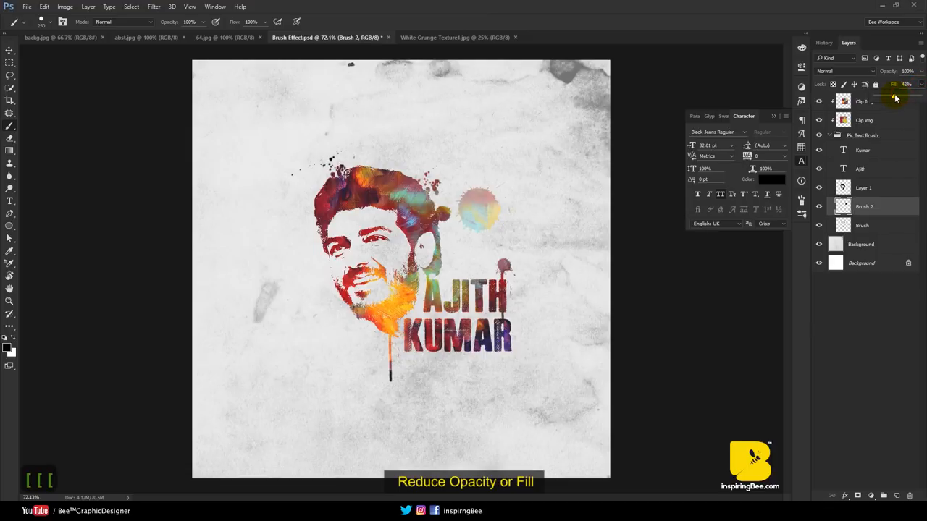
# Lower the splatter layer's opacity and stamp faint splatters with other splatter brushes around the face
pyautogui.click(907, 71)
pyautogui.write('45')
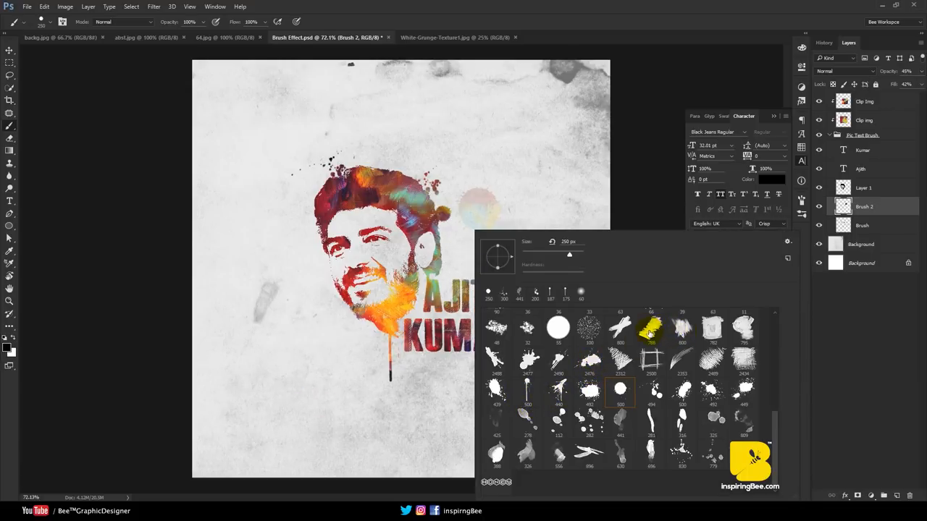
pyautogui.click(680, 330)
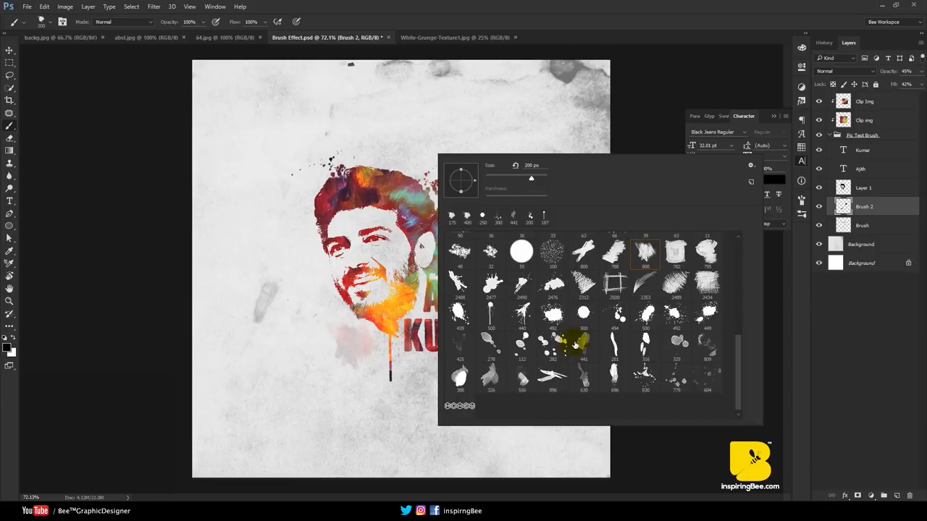
pyautogui.moveTo(704, 352)
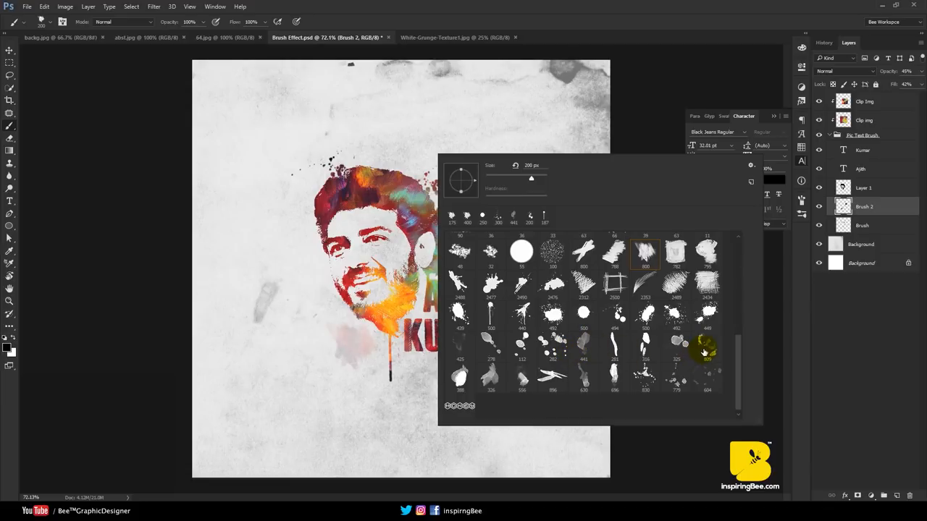
pyautogui.click(644, 377)
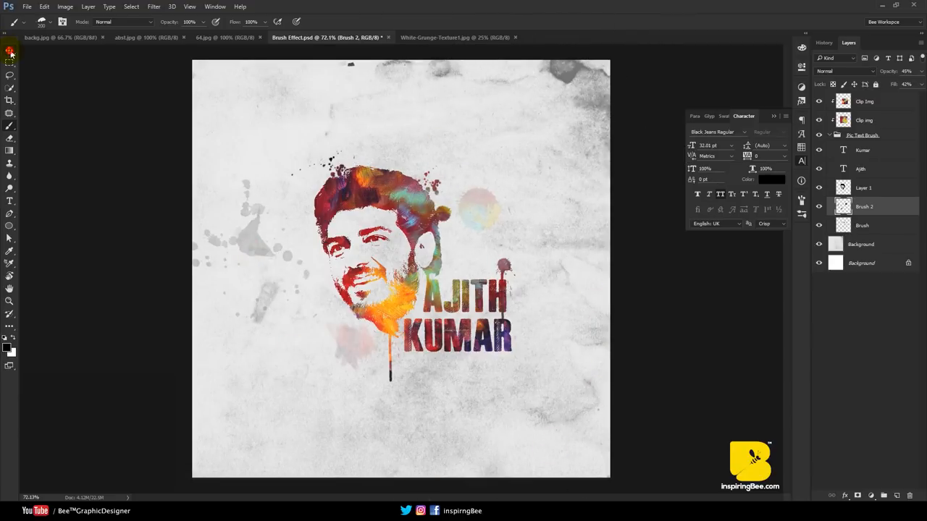
pyautogui.click(10, 50)
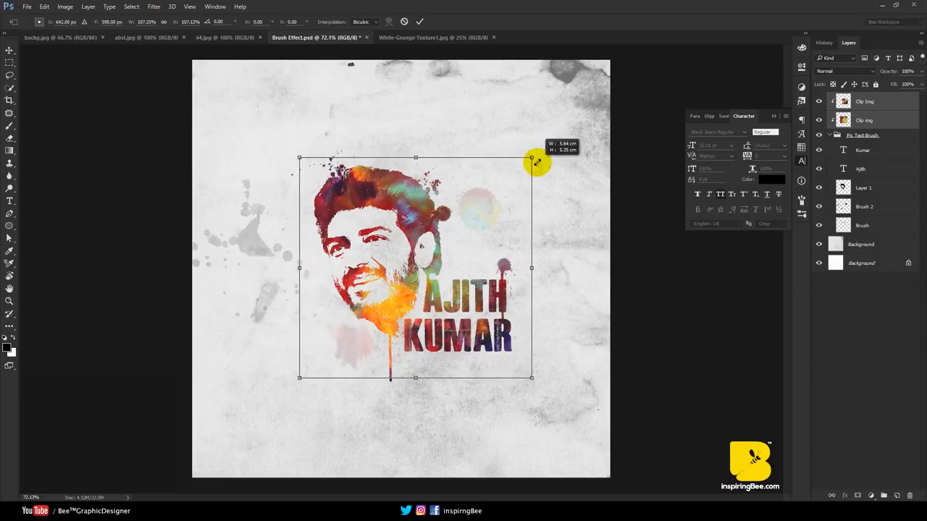
# Resize the clipped paint texture over the portrait and toggle the texture layer's visibility to compare
pyautogui.moveTo(533, 156); pyautogui.dragTo(536, 163)
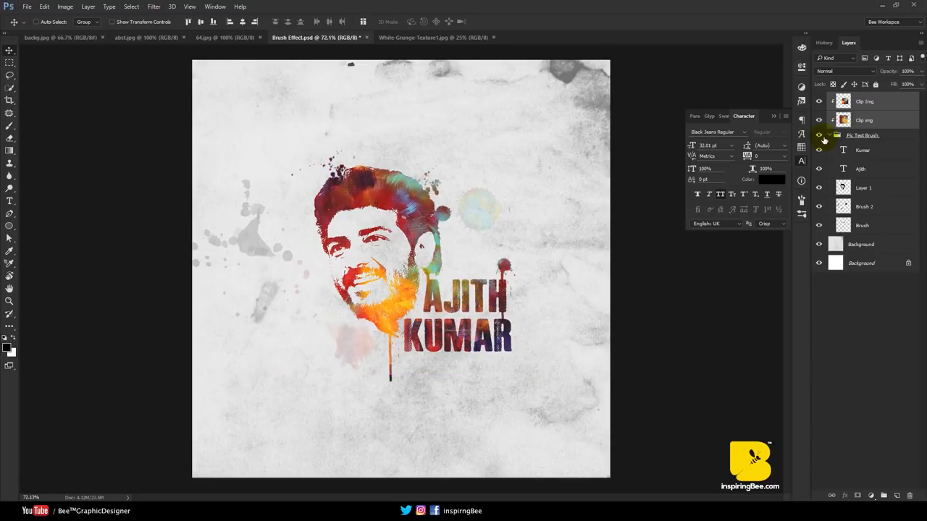
pyautogui.click(820, 136)
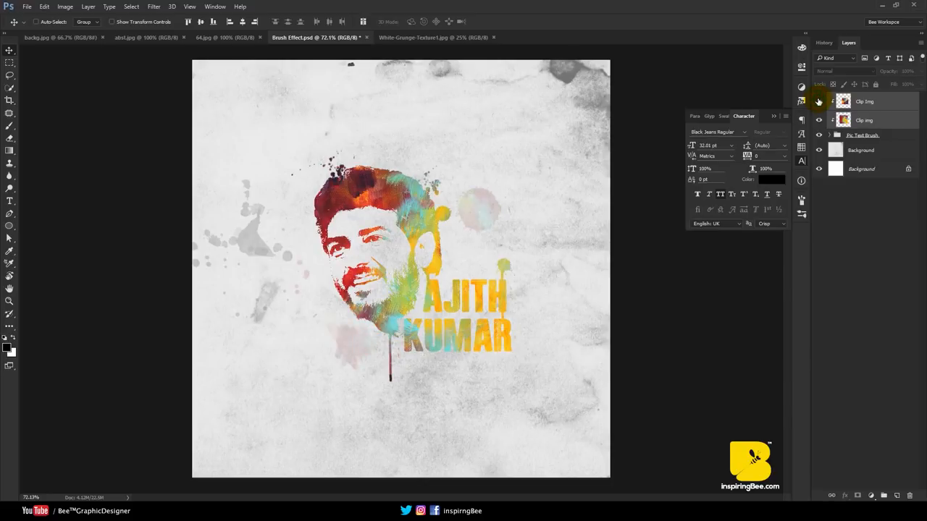
pyautogui.click(820, 101)
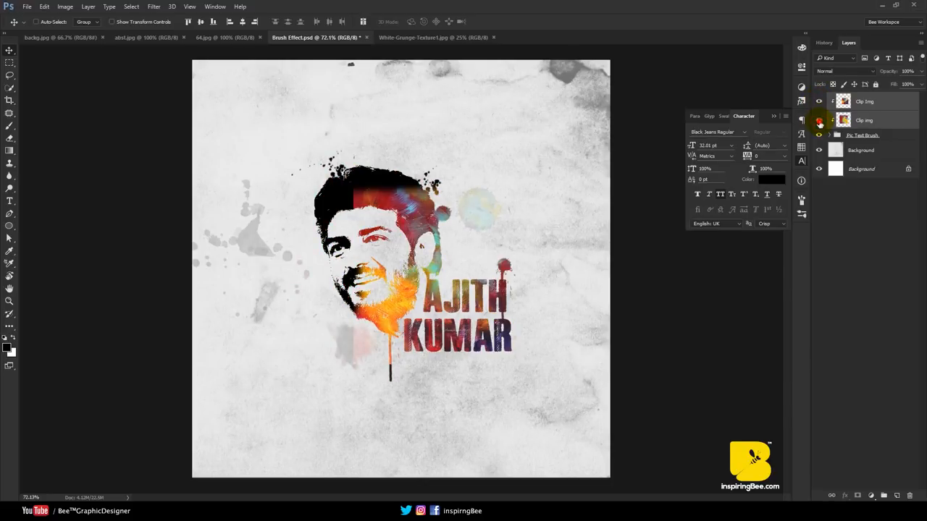
pyautogui.click(863, 119)
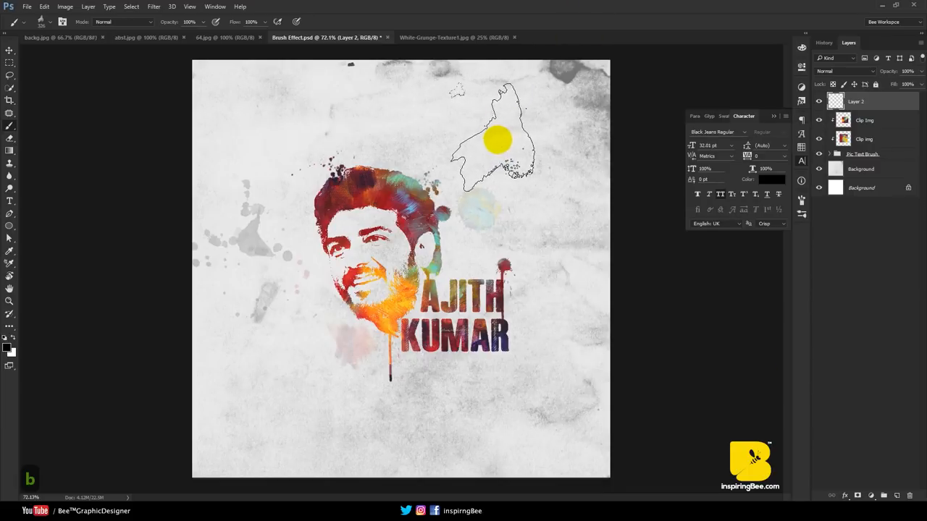
# Paint a gray splash at the top right and bring in the colorful paint texture image
pyautogui.moveTo(498, 139); pyautogui.dragTo(608, 181)
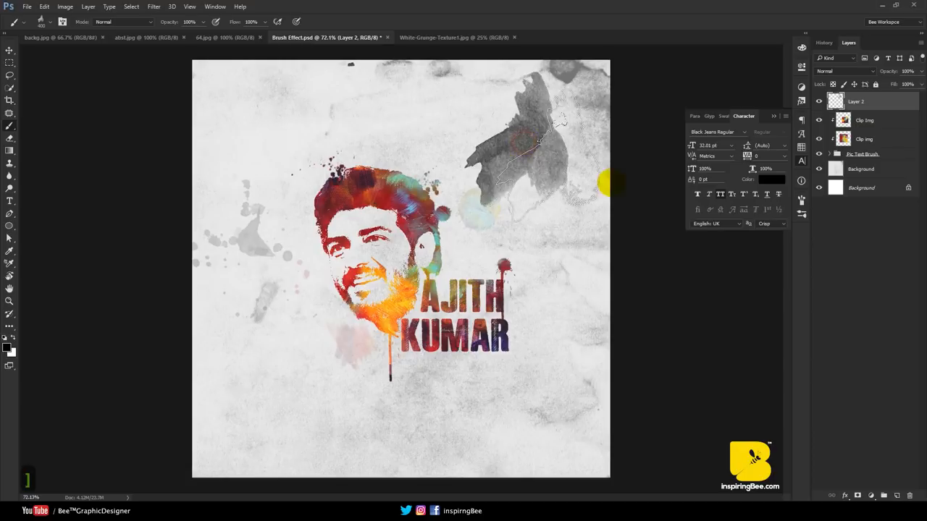
pyautogui.click(145, 38)
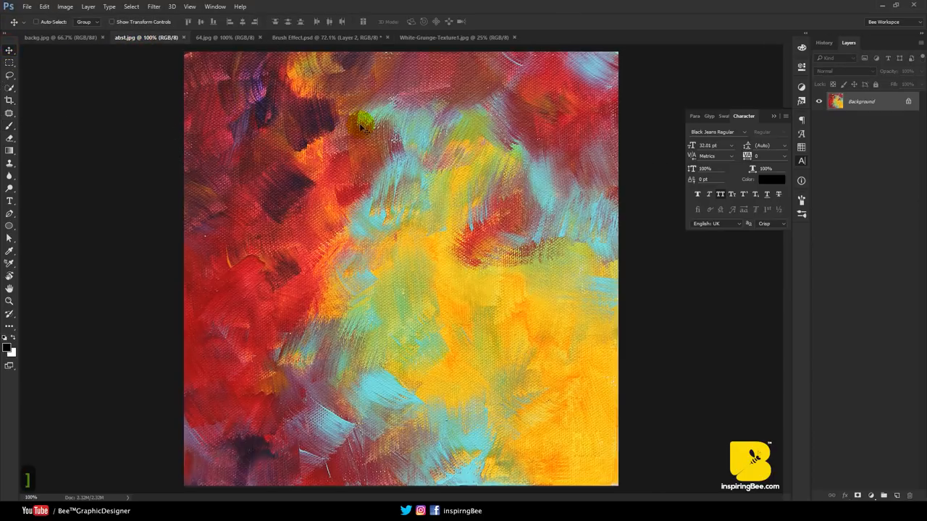
pyautogui.click(326, 38)
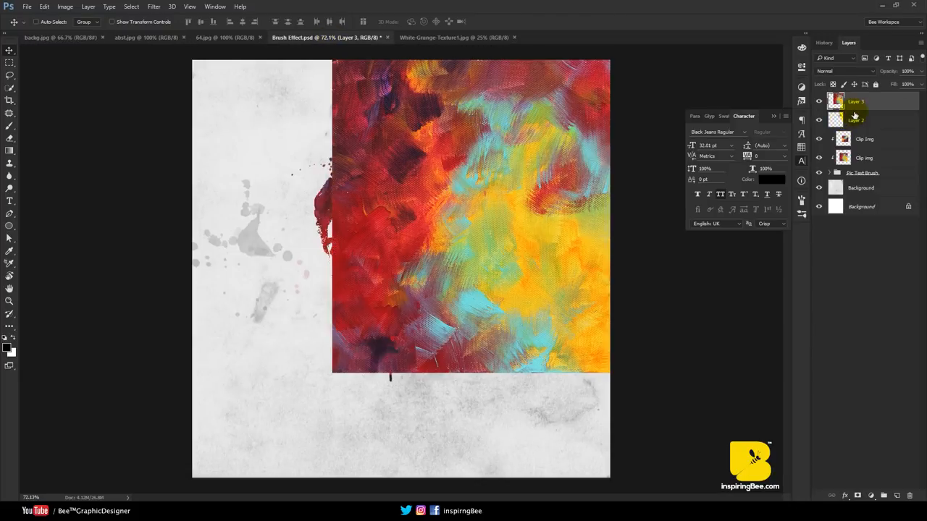
# Clip the paint texture to the gray splash with Create Clipping Mask
pyautogui.rightClick(857, 101)
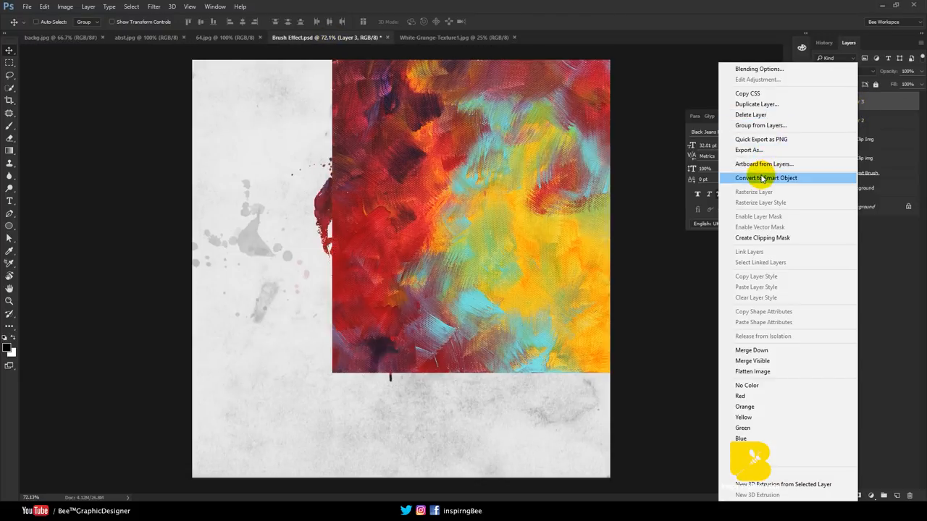
pyautogui.click(765, 177)
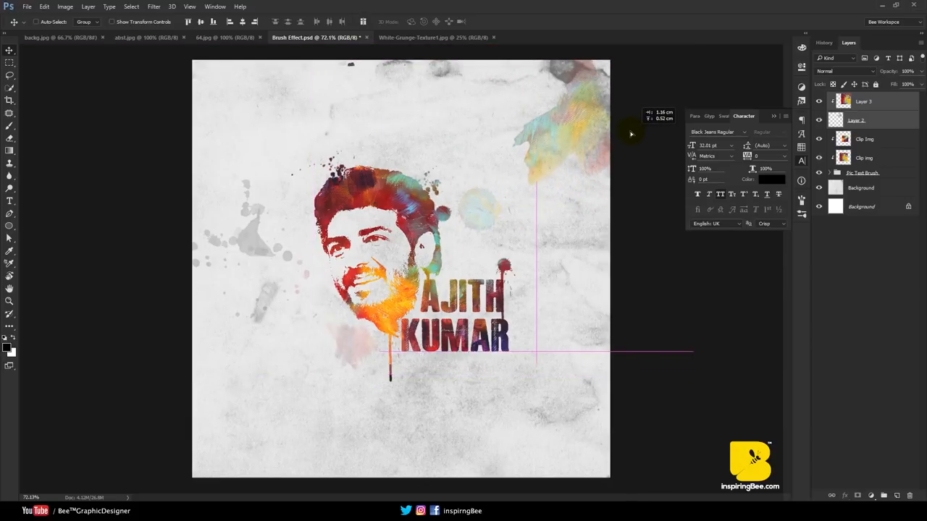
pyautogui.click(856, 120)
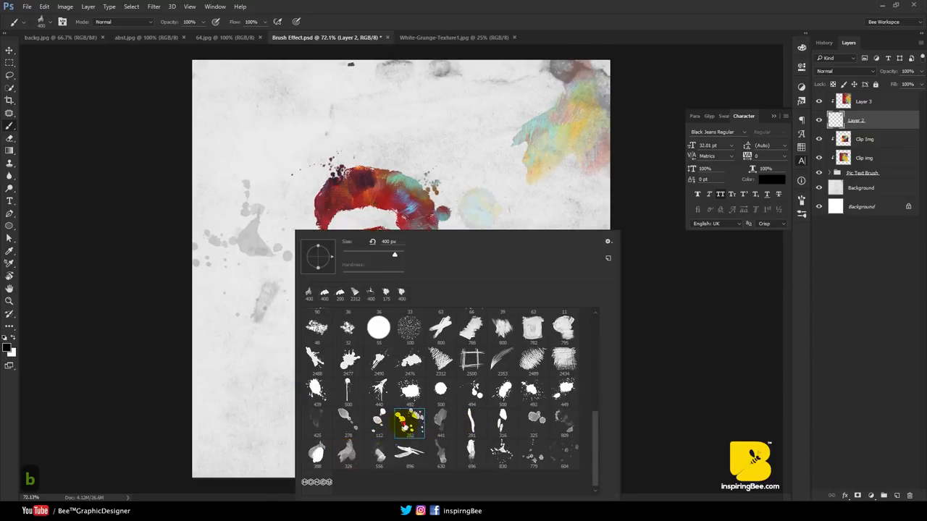
# Paint another splatter and move the texture copy to the lower left
pyautogui.click(440, 423)
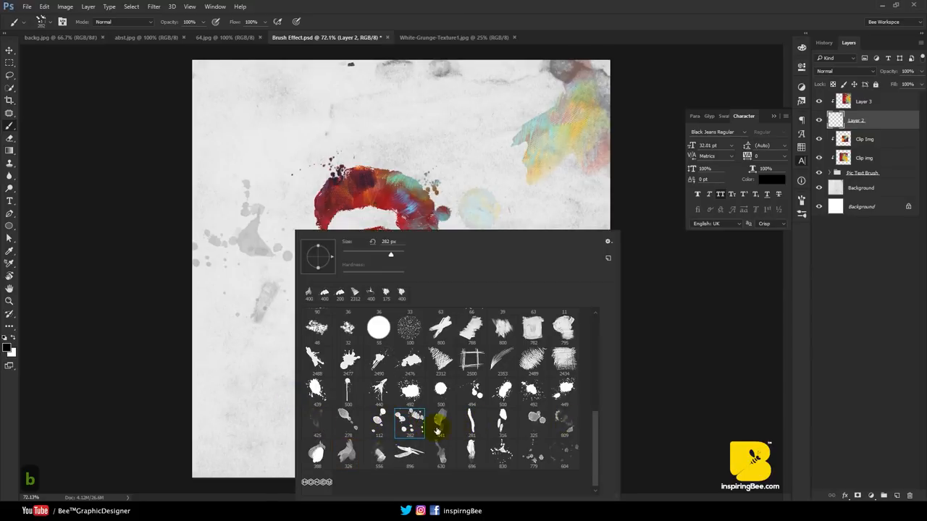
pyautogui.click(440, 426)
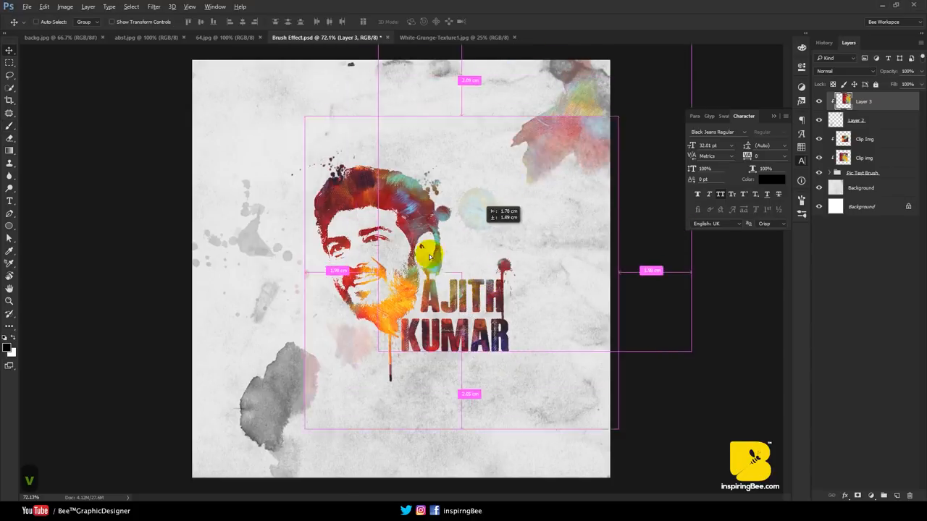
pyautogui.moveTo(431, 258); pyautogui.dragTo(371, 421)
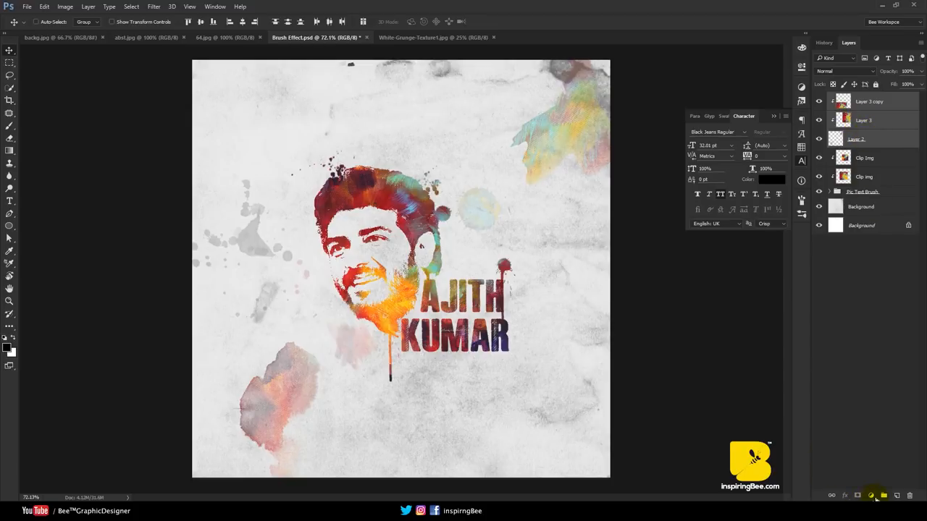
# Gather the splash layers into Group 1 and switch to the blue version of the artwork
pyautogui.click(871, 495)
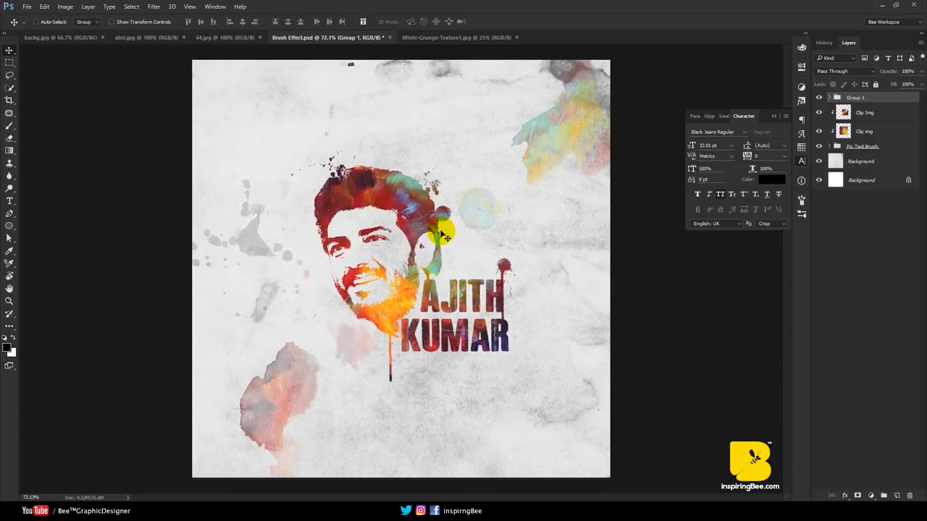
pyautogui.click(861, 113)
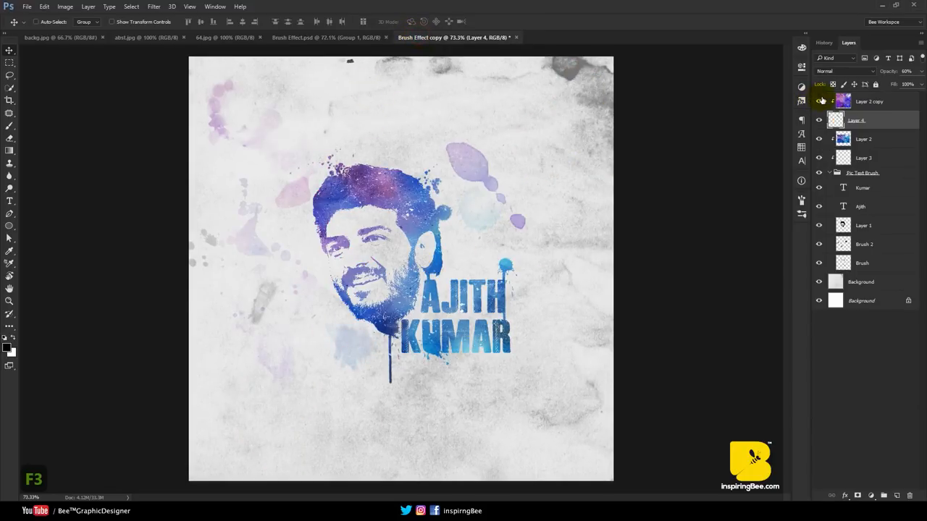
pyautogui.click(820, 101)
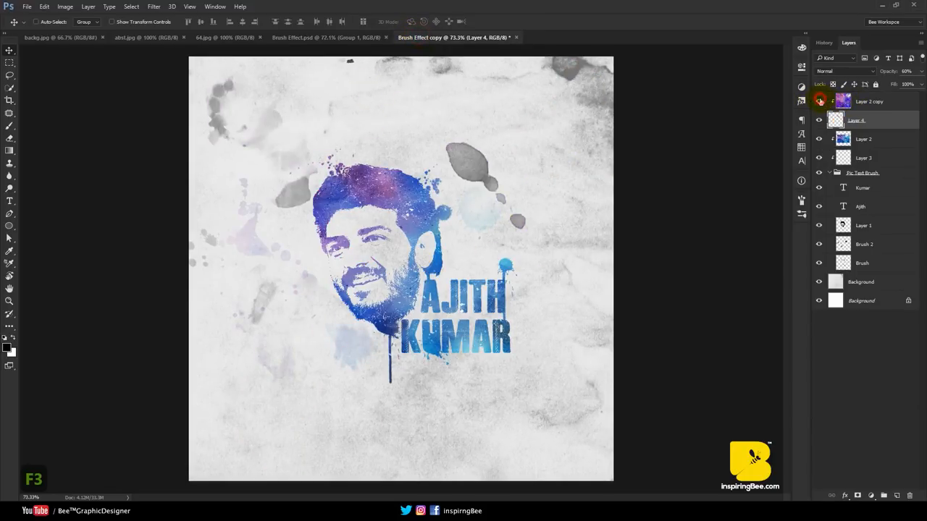
pyautogui.click(46, 37)
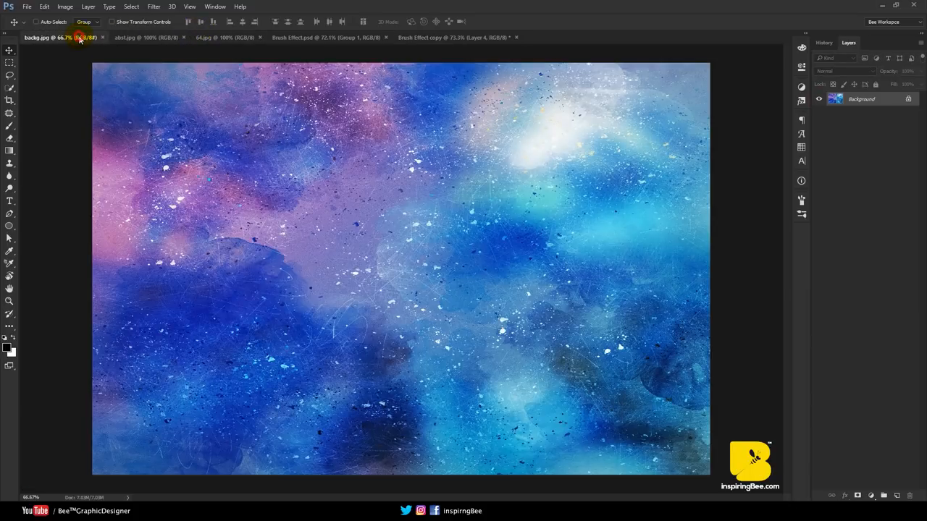
pyautogui.click(326, 37)
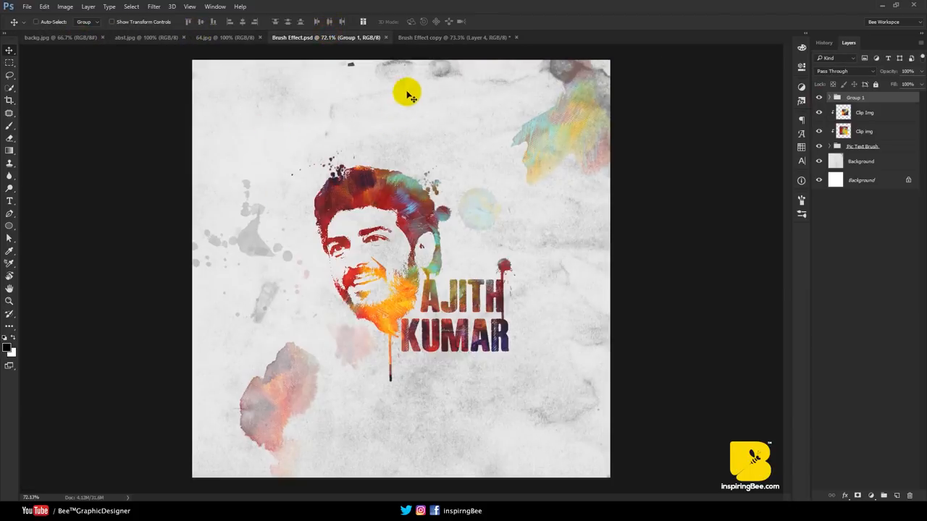